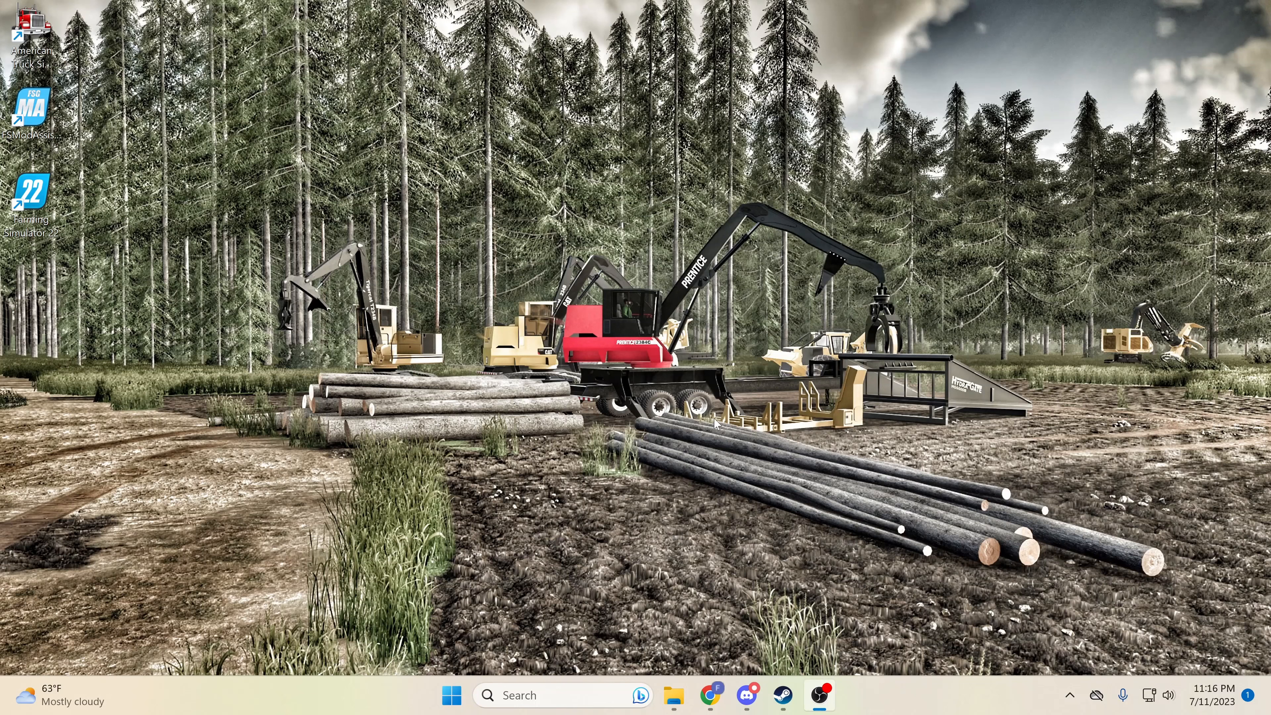
pyautogui.moveTo(697, 331)
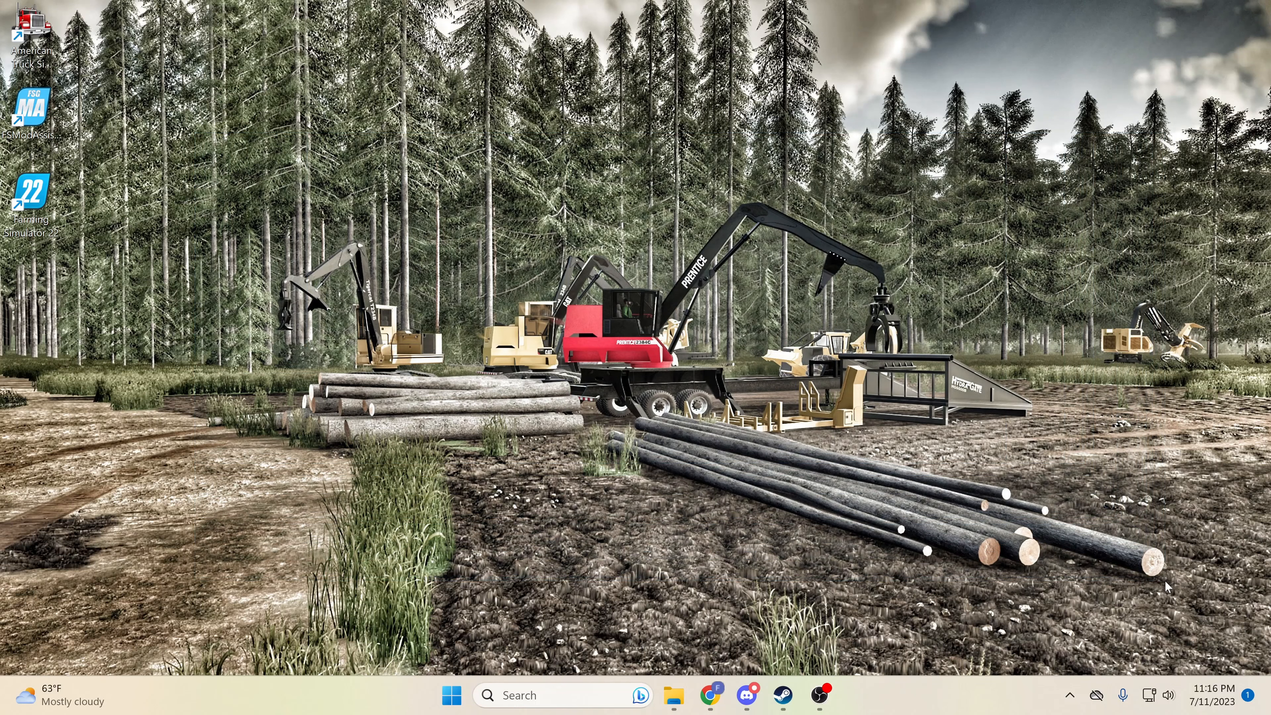
pyautogui.moveTo(205, 146)
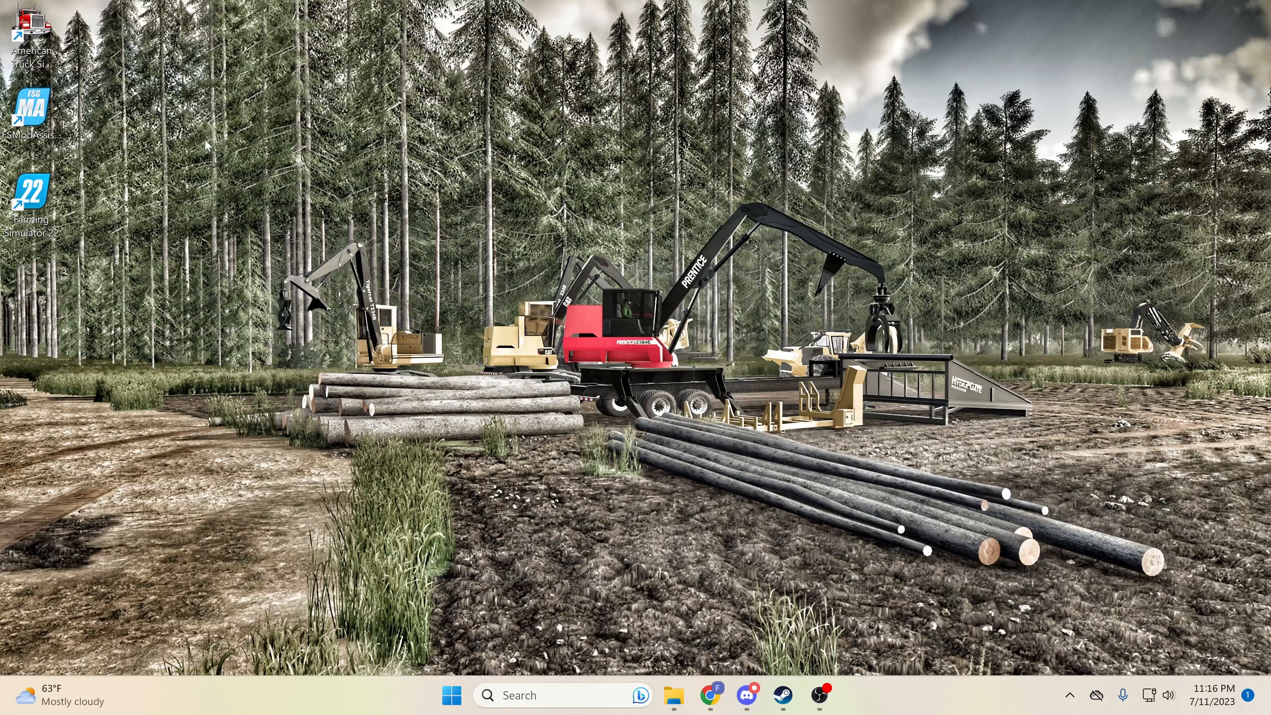
pyautogui.moveTo(1177, 585)
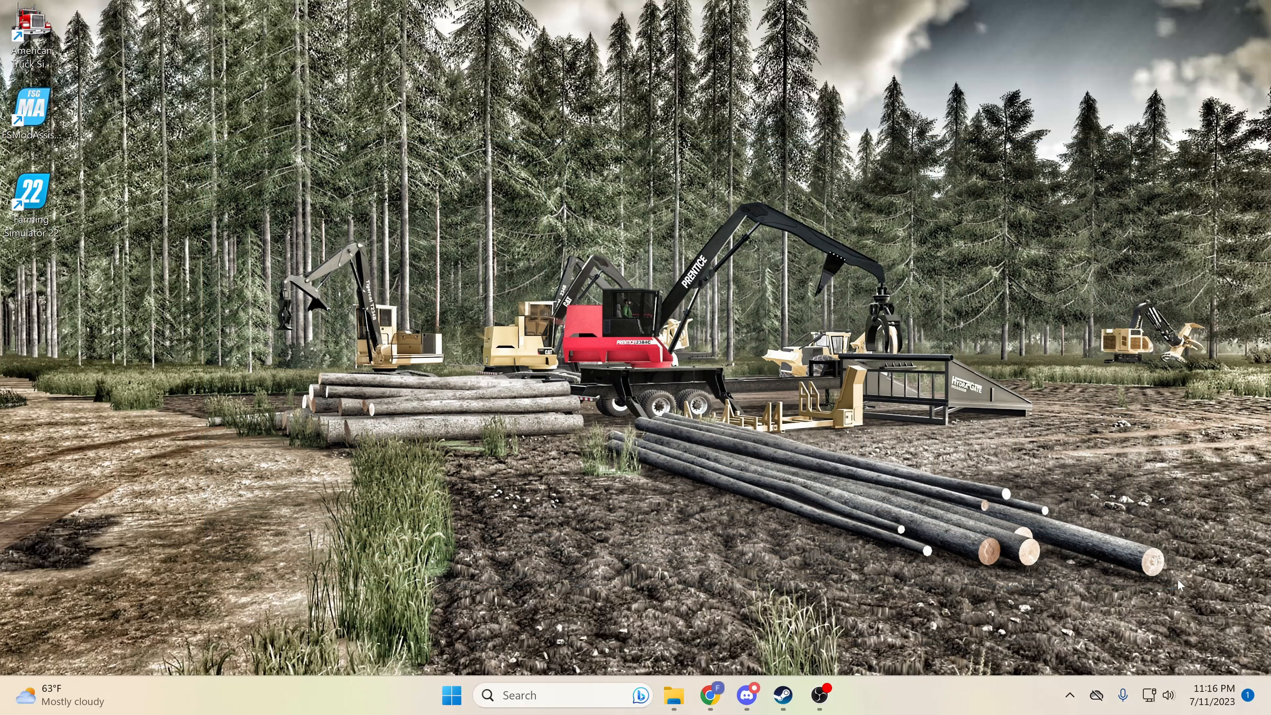
pyautogui.moveTo(64, 163)
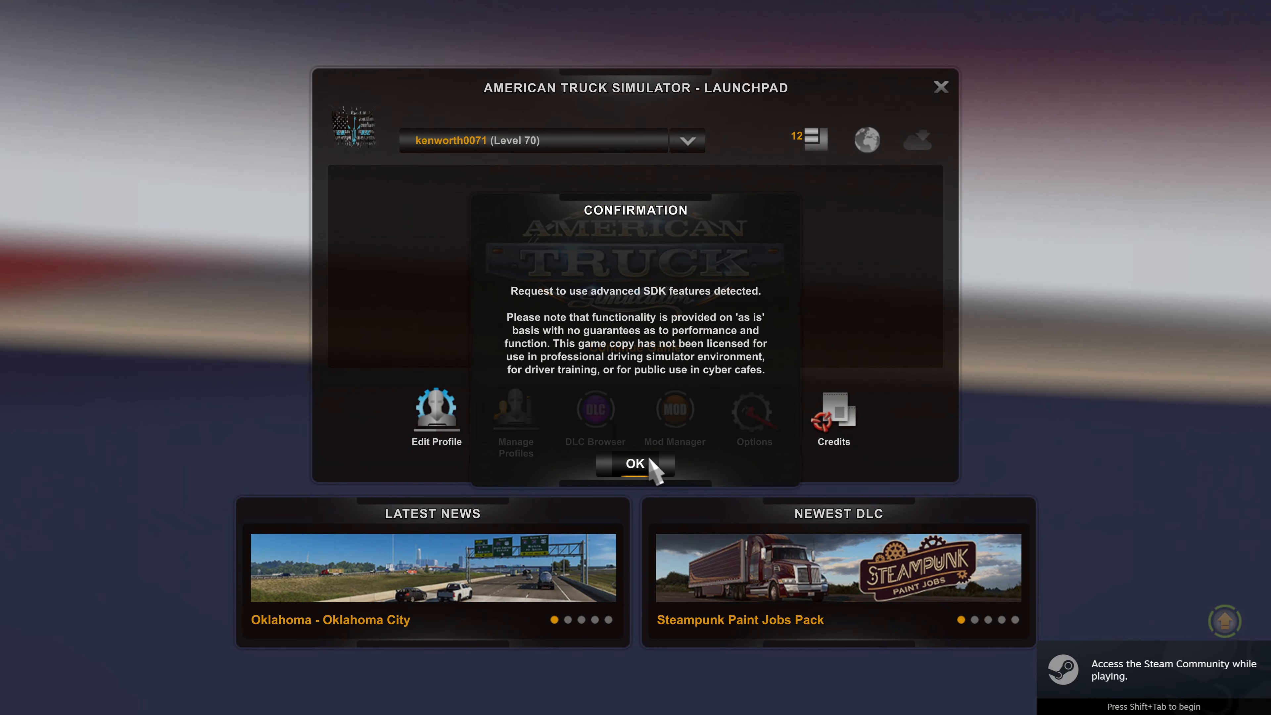
# - Accept the advanced SDK notice and continue the kenworth0071 profile into the garage
pyautogui.click(635, 463)
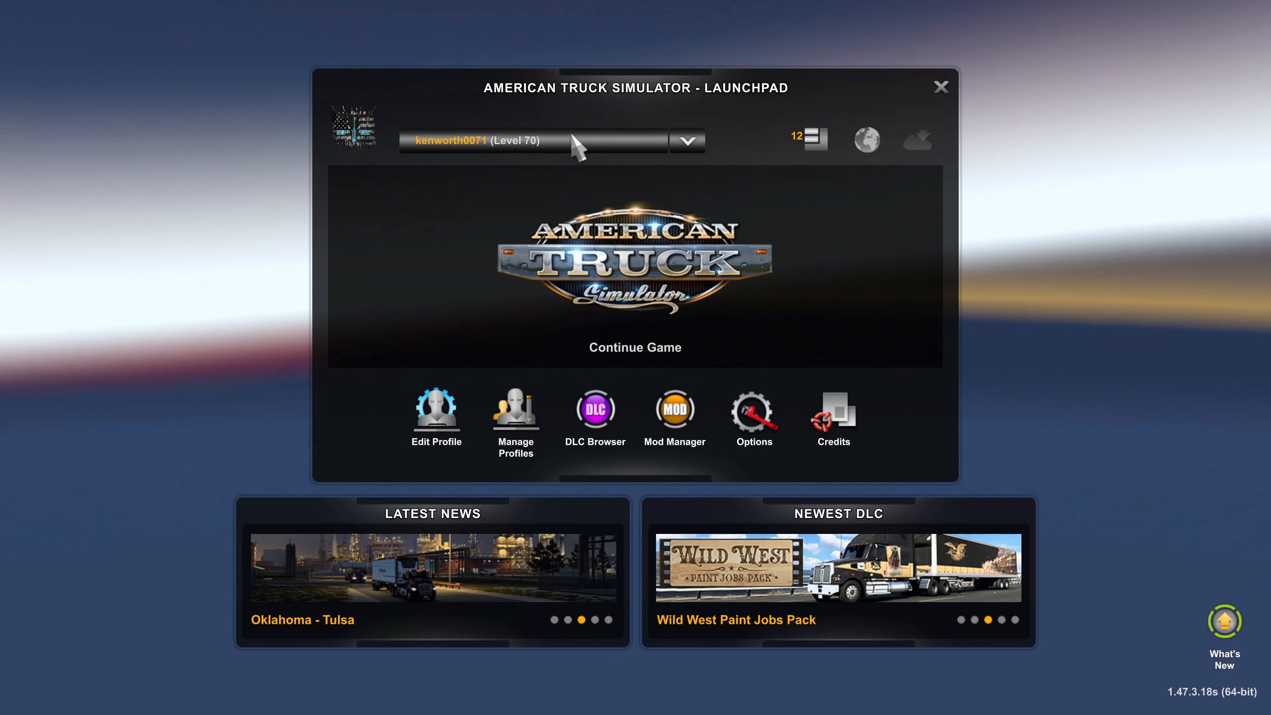
pyautogui.click(436, 408)
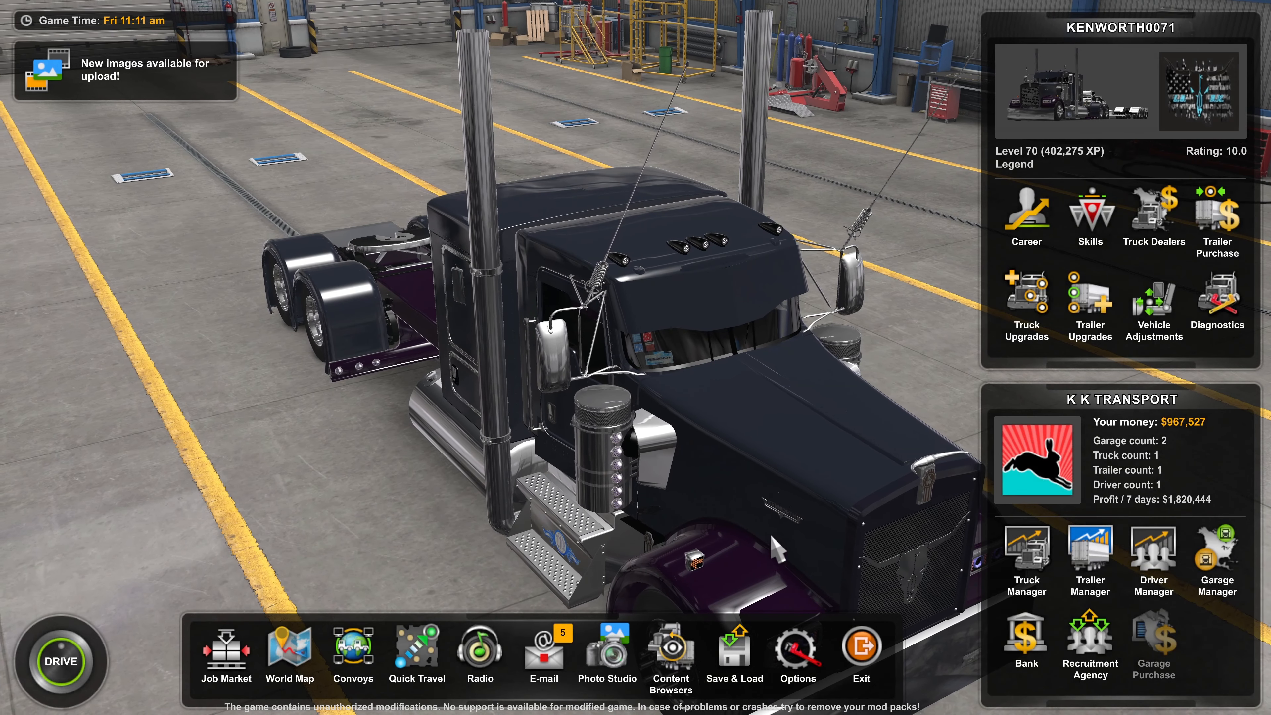
# - Save the current game progress as a new save named 'tonight'
pyautogui.click(733, 655)
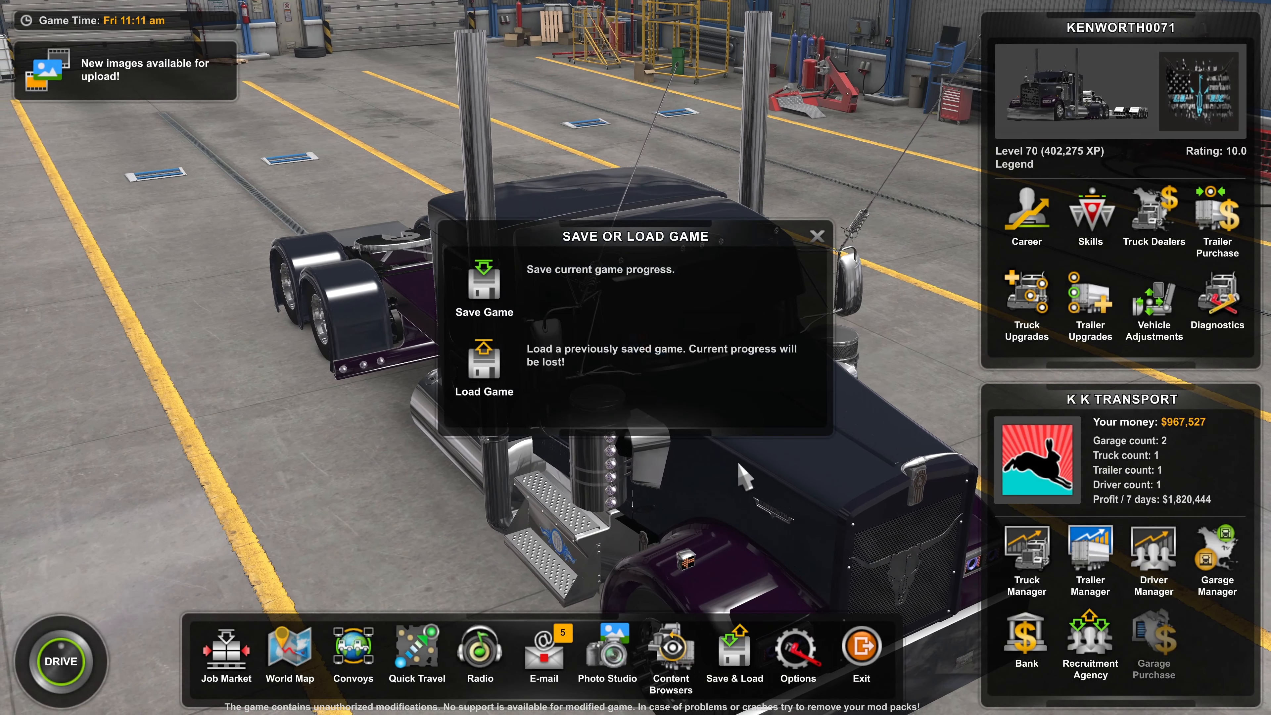
pyautogui.click(818, 235)
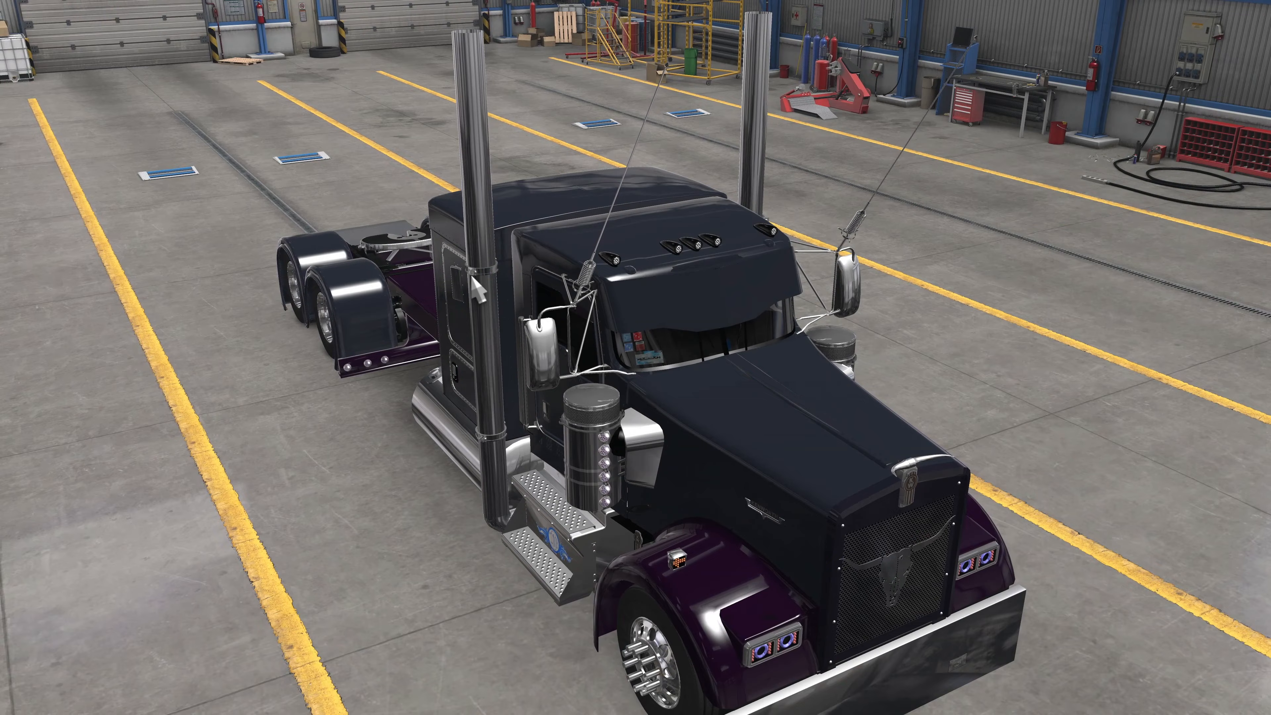
pyautogui.click(587, 659)
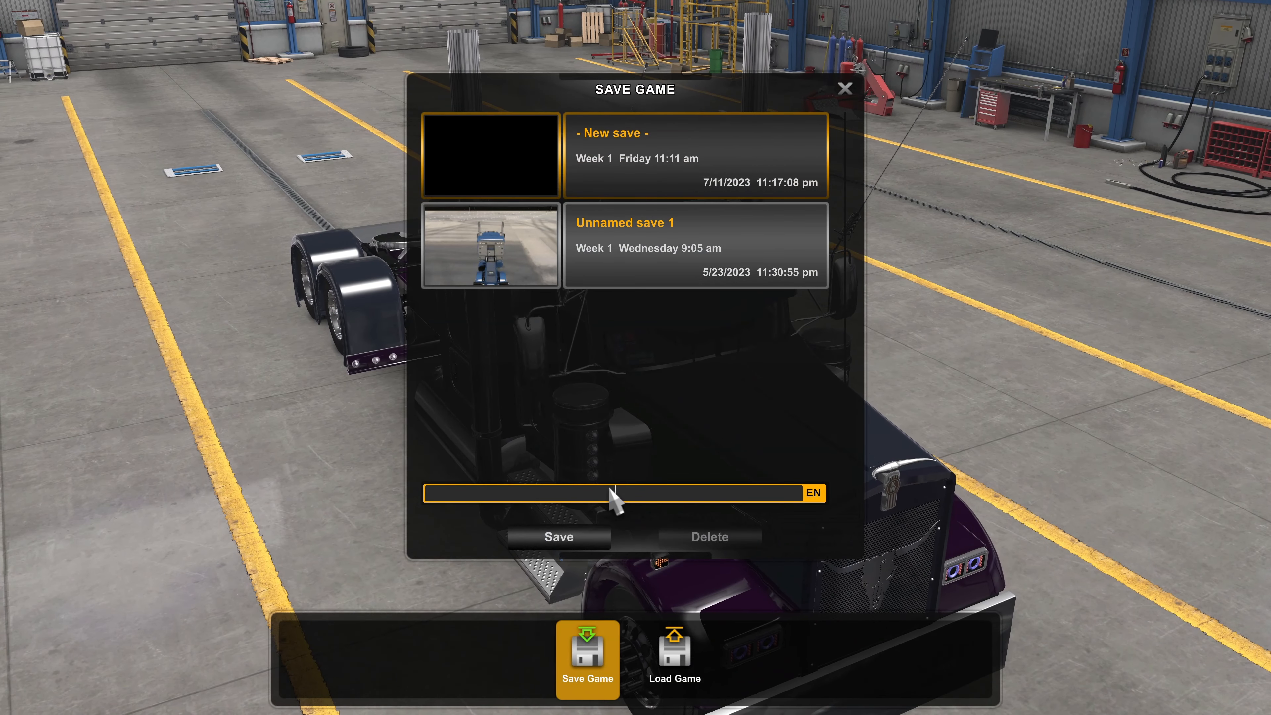
pyautogui.write('tonight')
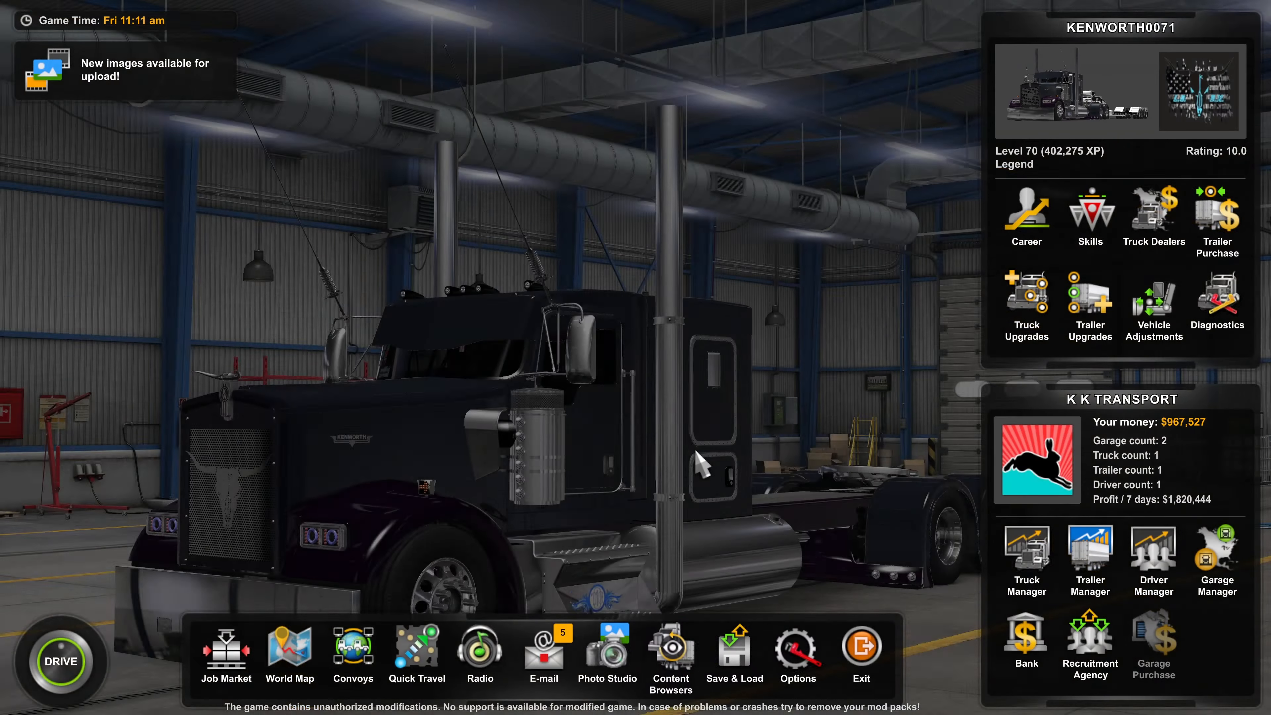
# - Quit the game entirely, skipping the World of Trucks progress sync
pyautogui.click(861, 648)
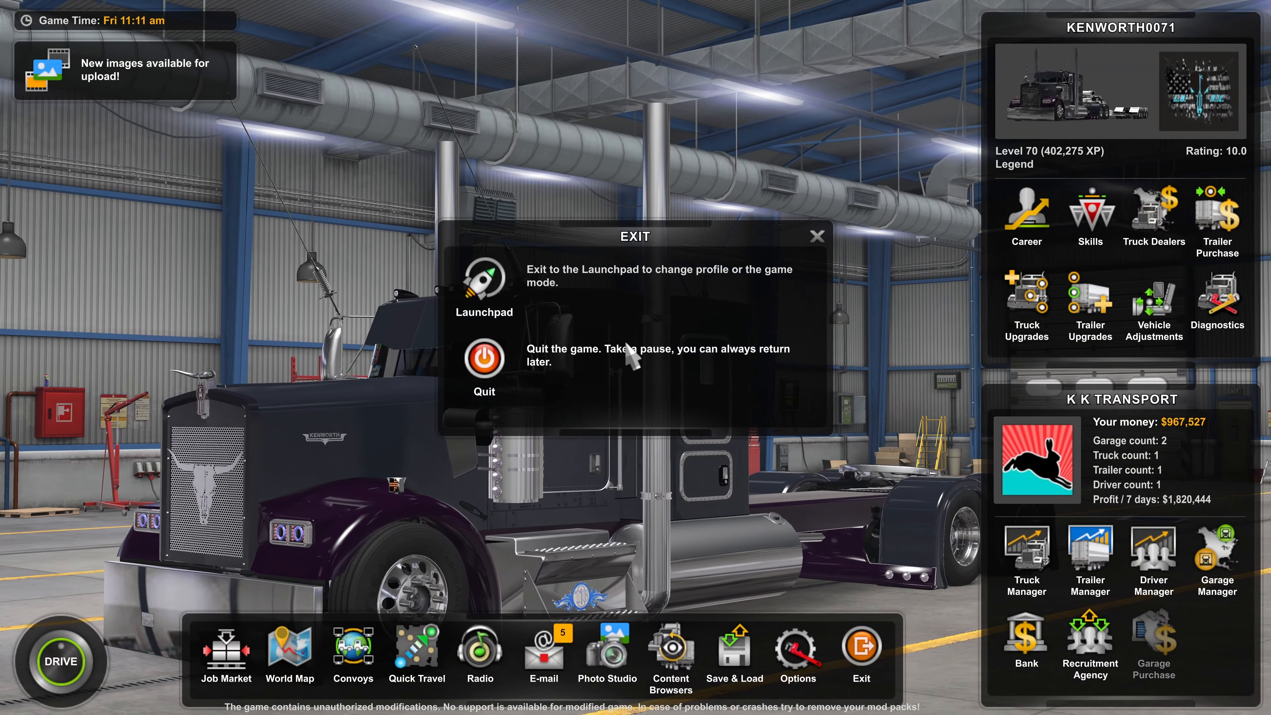
pyautogui.click(483, 359)
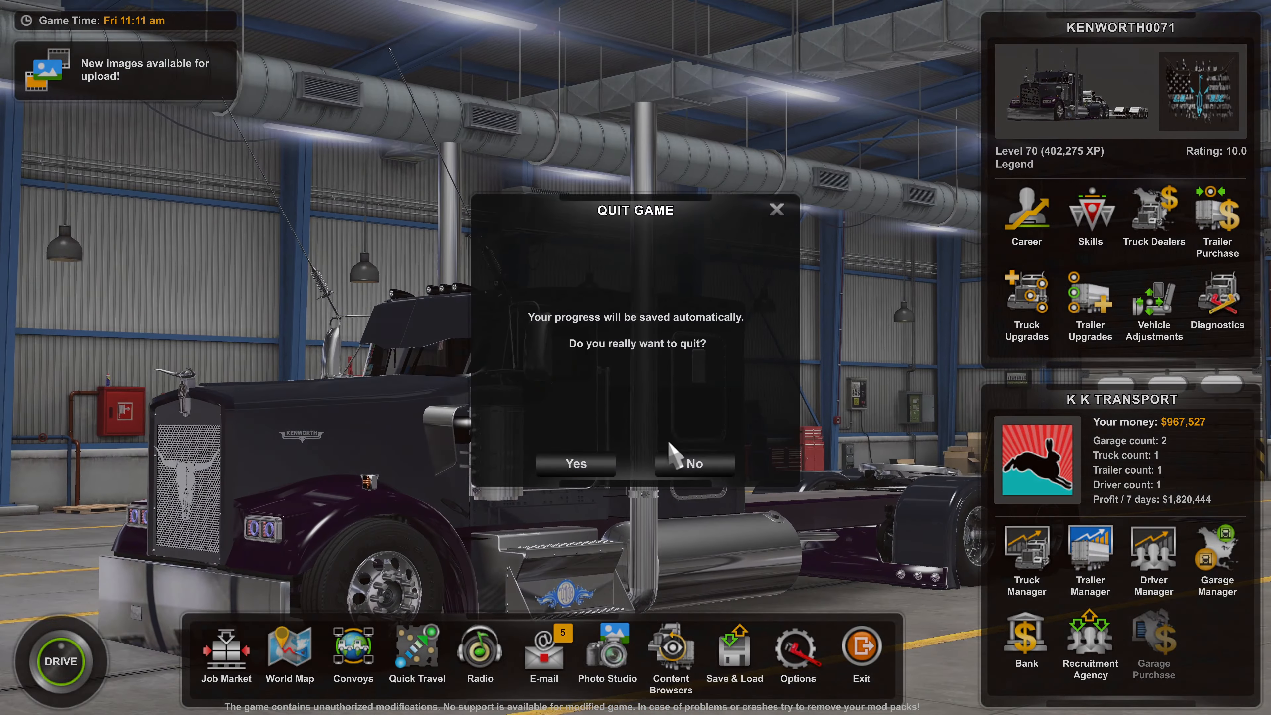
pyautogui.click(575, 464)
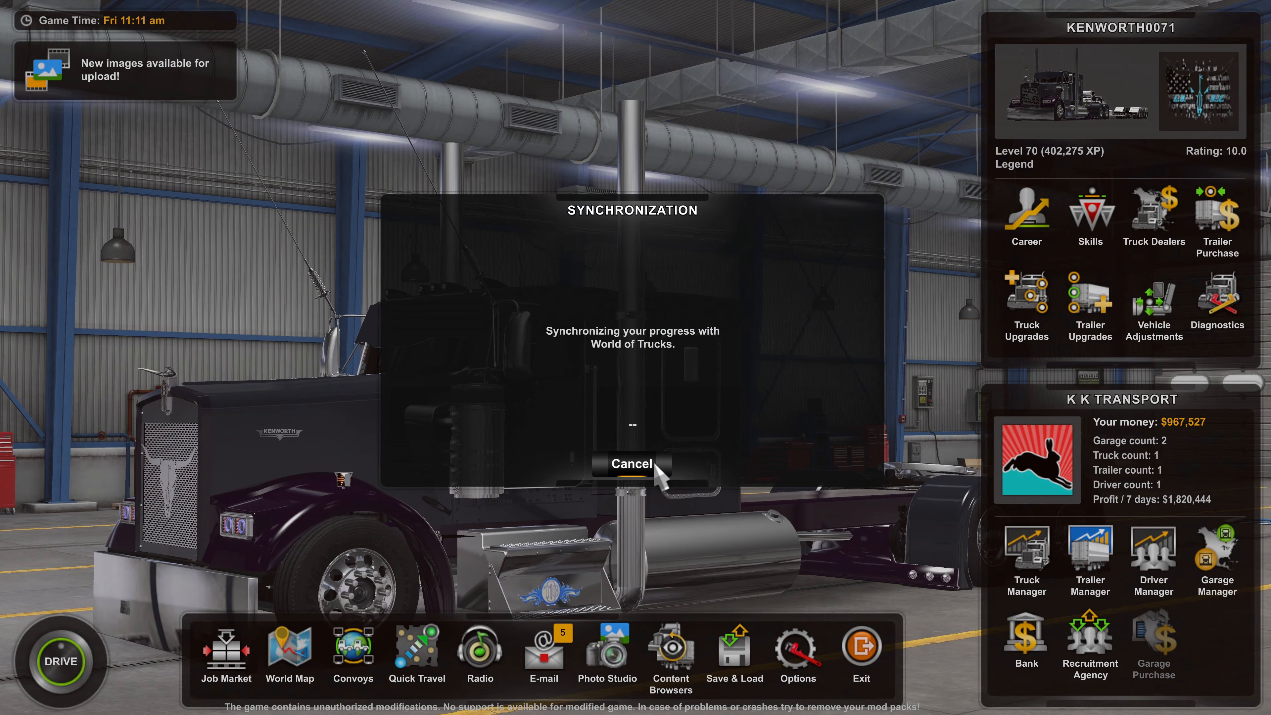
pyautogui.click(631, 463)
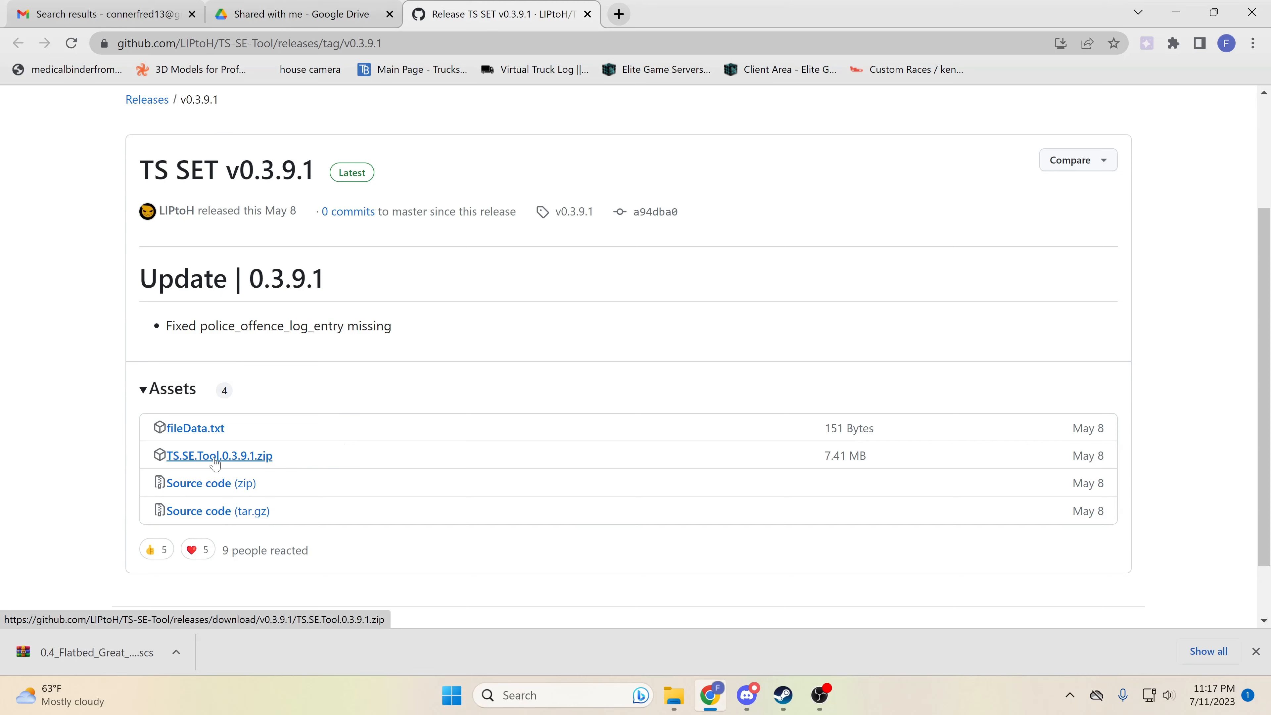
# - Download TS.SE.Tool.0.3.9.1.zip from the TS SET v0.3.9.1 release assets
pyautogui.click(218, 455)
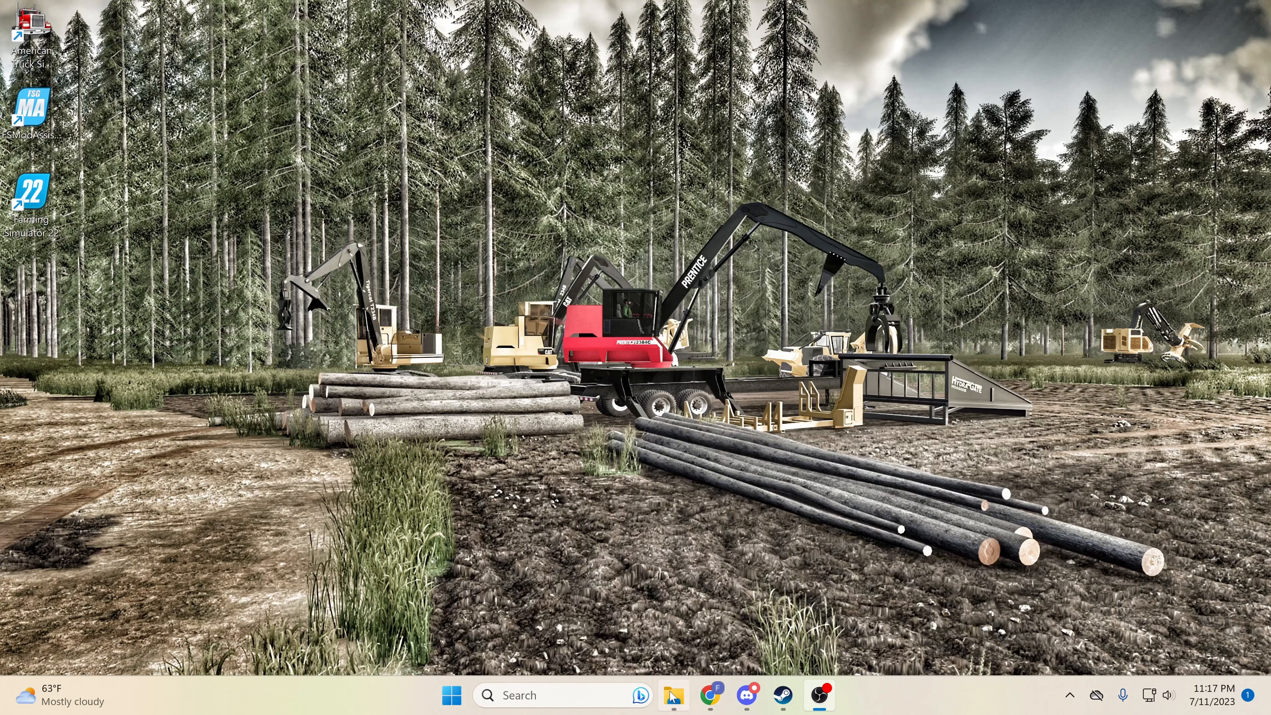
# - Extract the downloaded TS.SE.Tool.0.3.9.1 (1) archive into its suggested Downloads folder
pyautogui.click(674, 694)
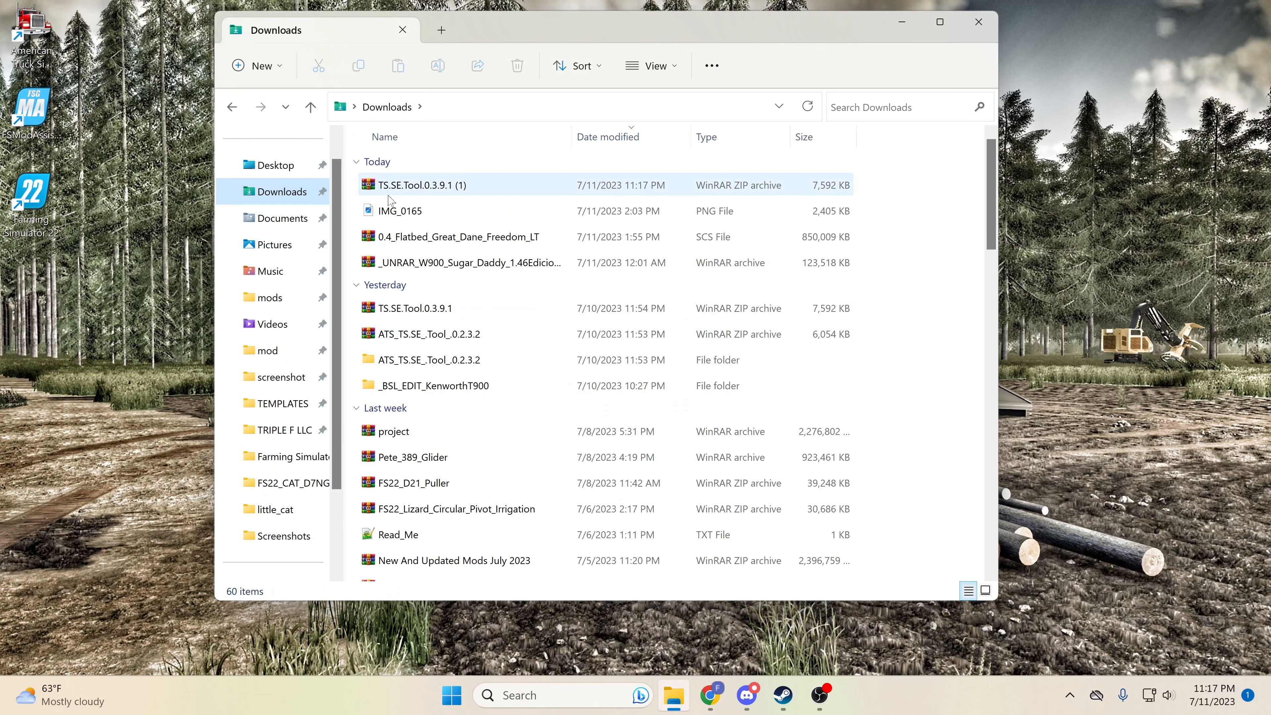
pyautogui.rightClick(416, 184)
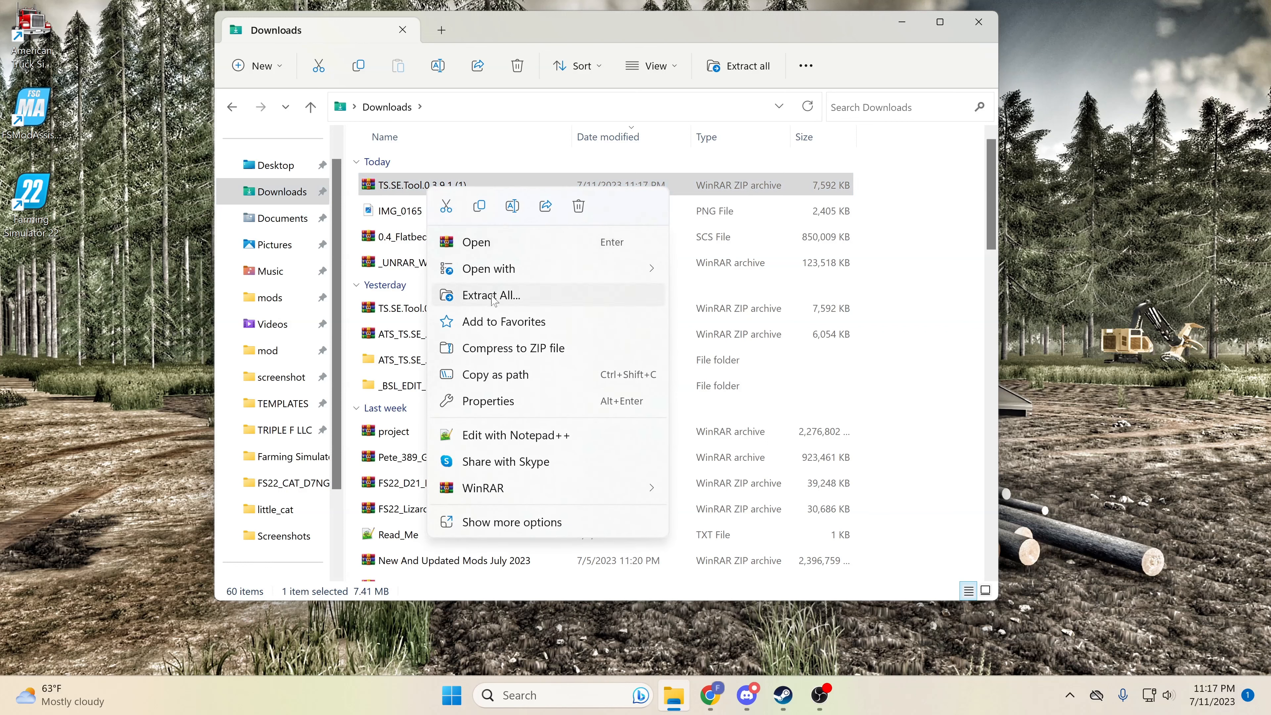
pyautogui.click(490, 294)
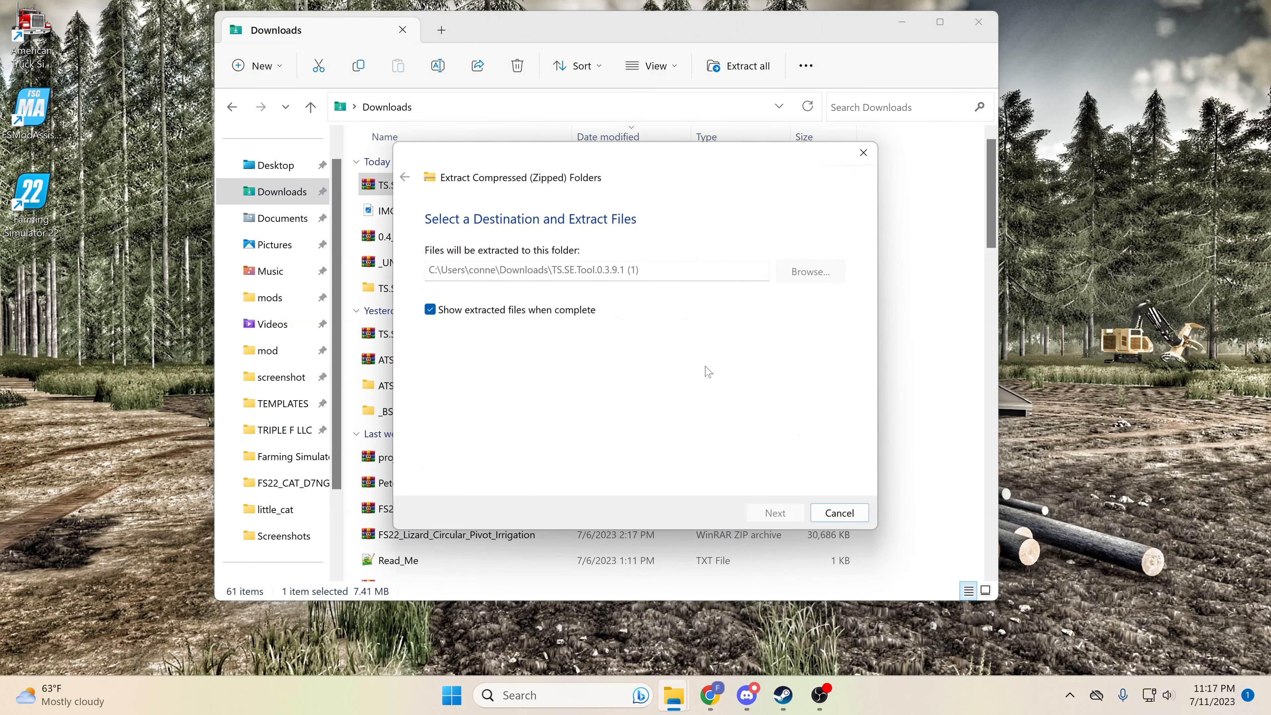
pyautogui.click(774, 513)
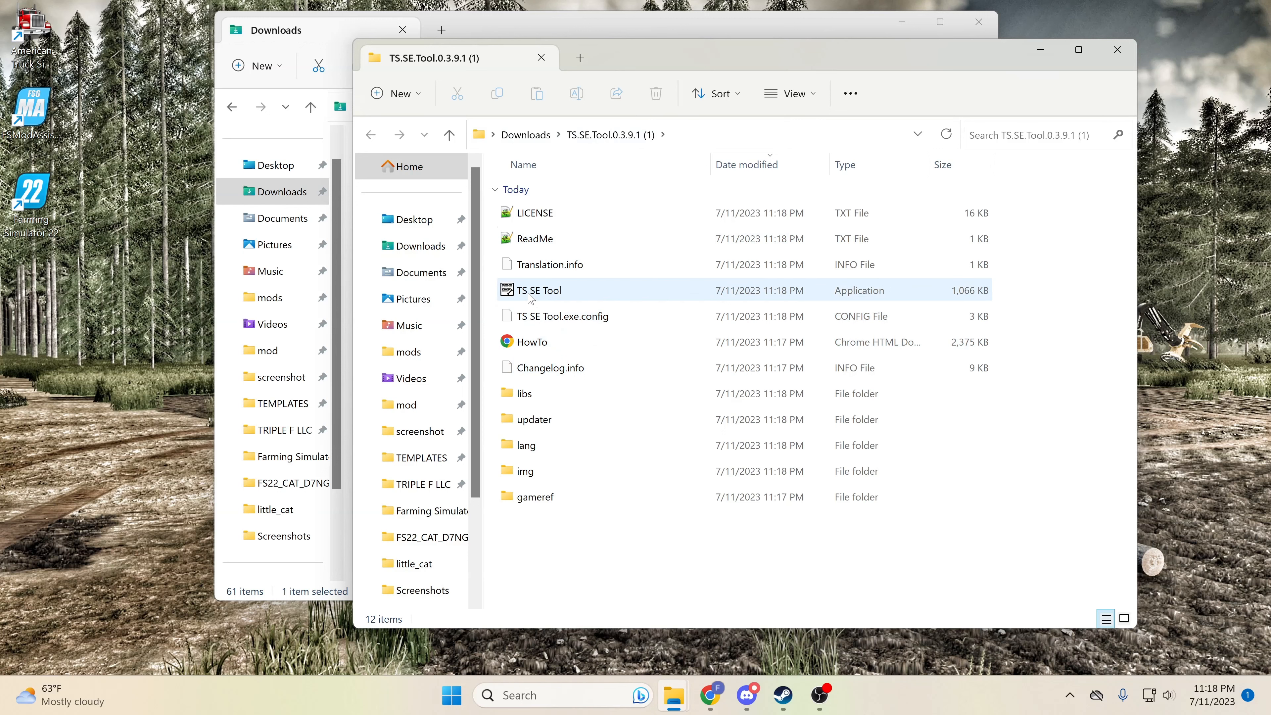
# - Launch TS SE Tool.exe from the extracted folder and dismiss its version notice
pyautogui.click(537, 289)
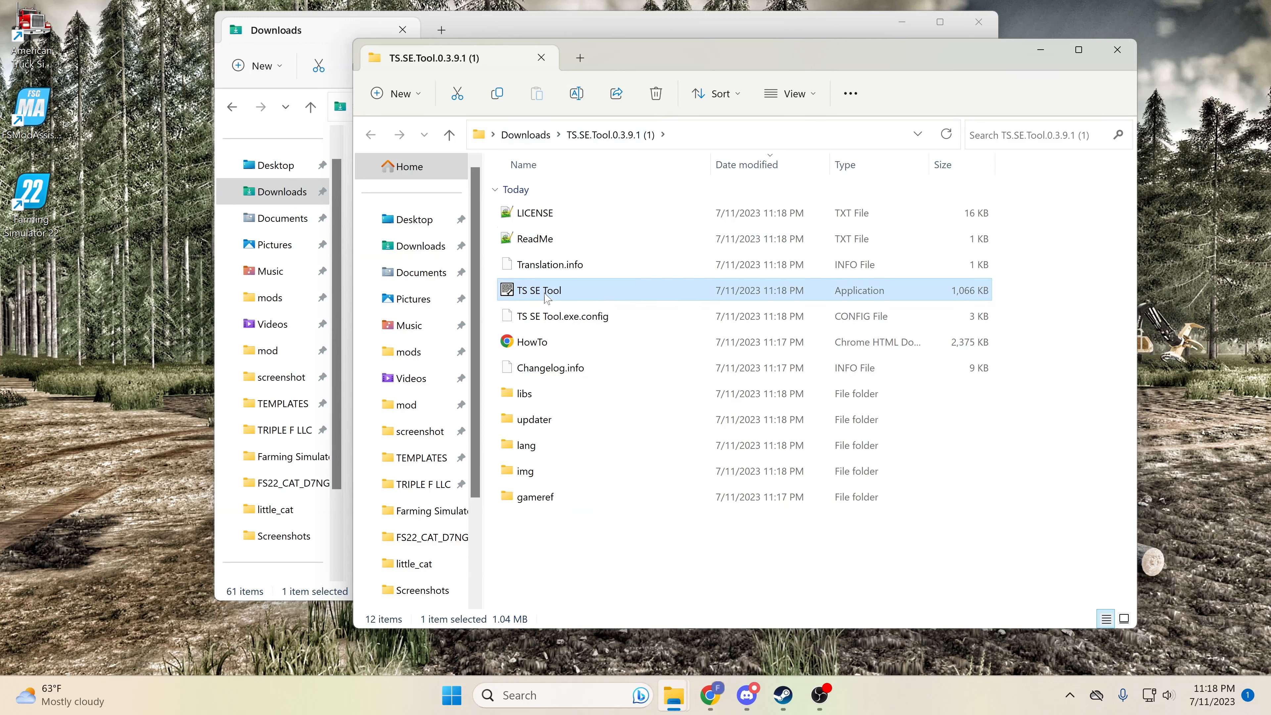
pyautogui.doubleClick(538, 290)
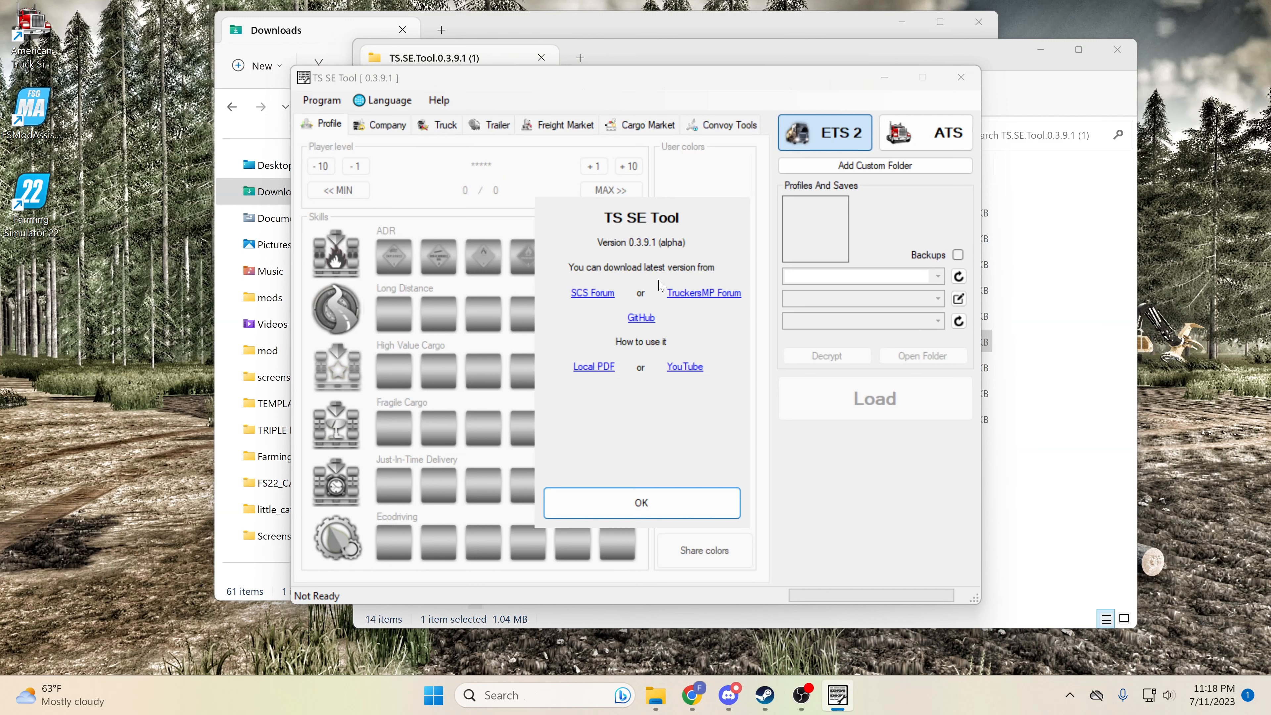
pyautogui.click(641, 503)
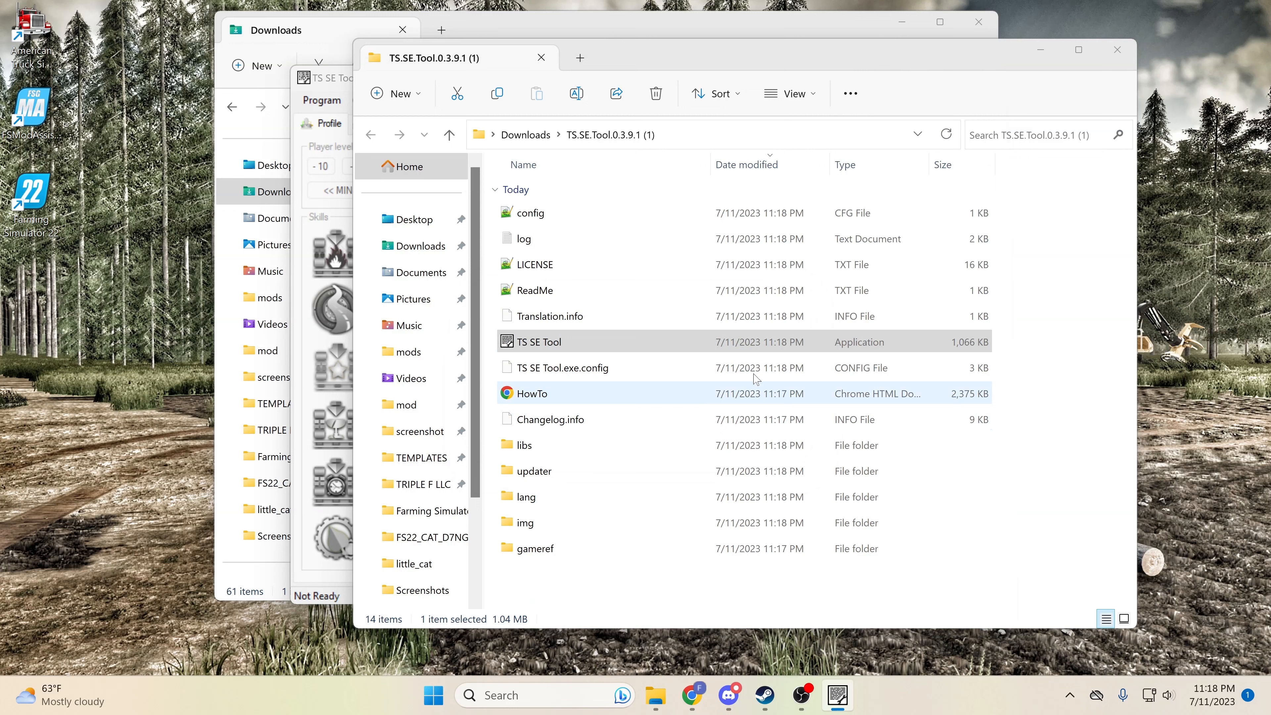
pyautogui.doubleClick(539, 342)
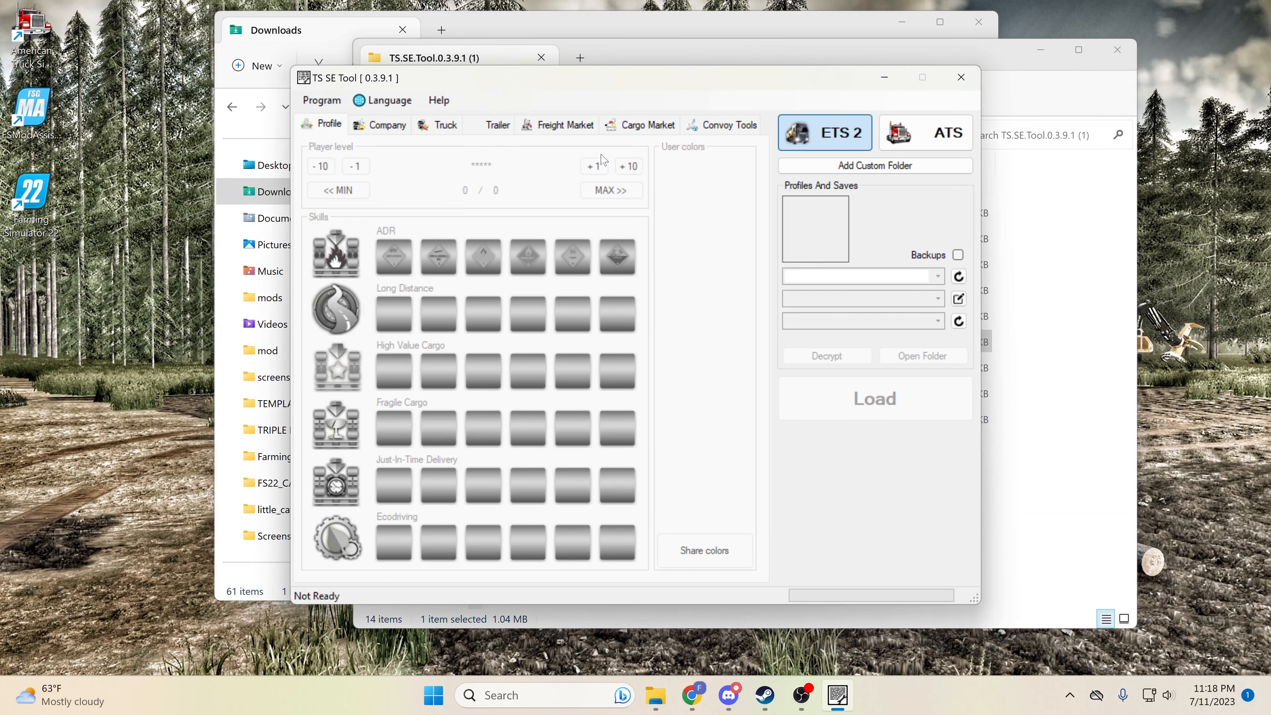
# - Load the ATS save 'tonight', agreeing to the untested savefile version warning
pyautogui.click(825, 132)
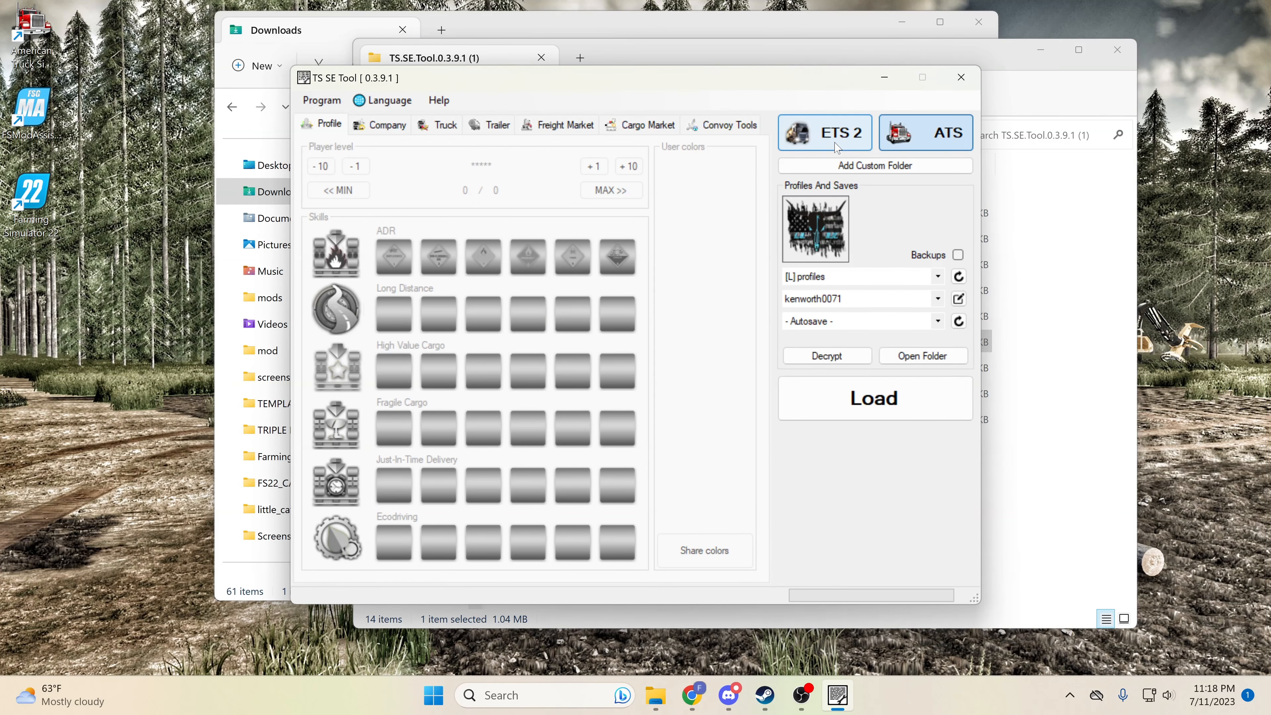
pyautogui.click(926, 133)
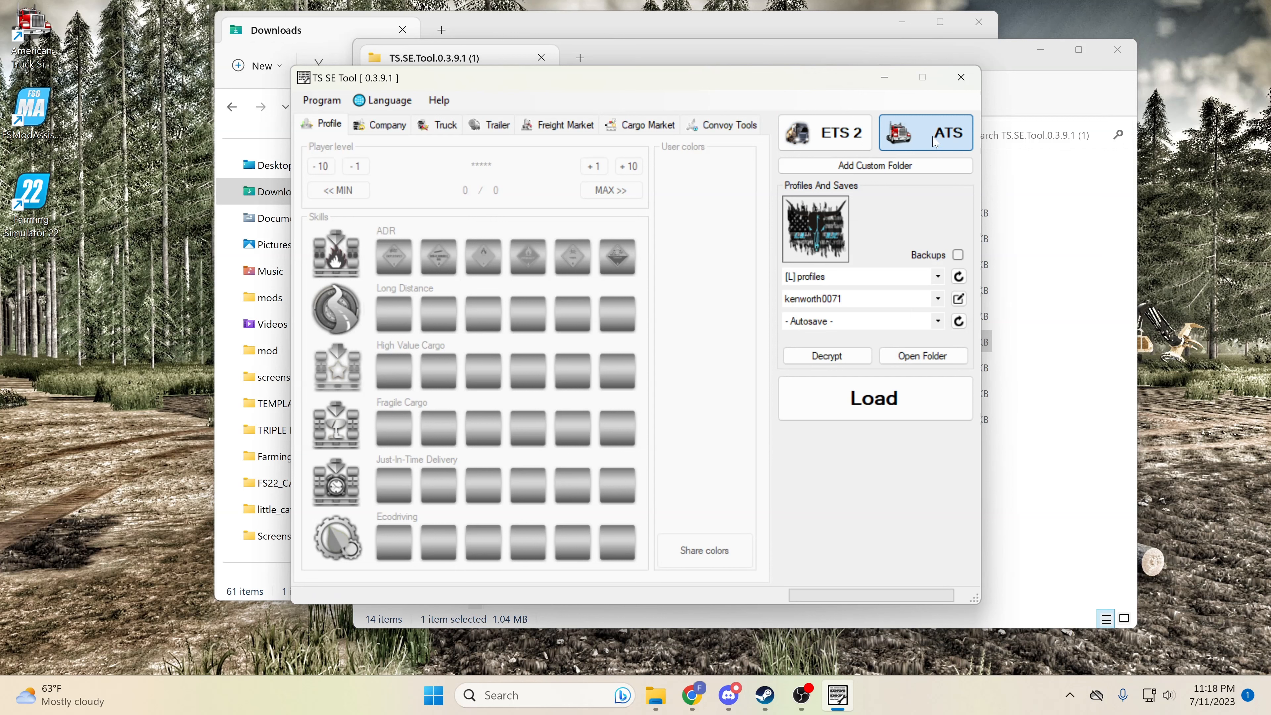
pyautogui.moveTo(827, 271)
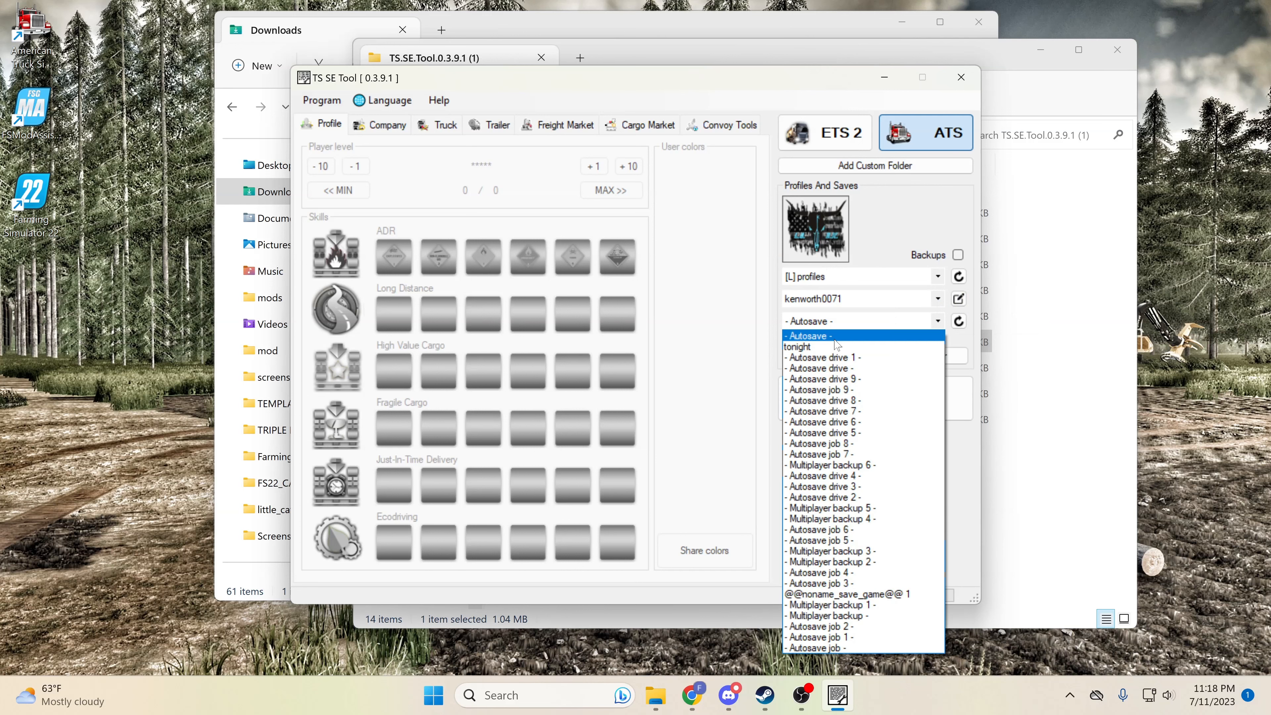
pyautogui.click(796, 347)
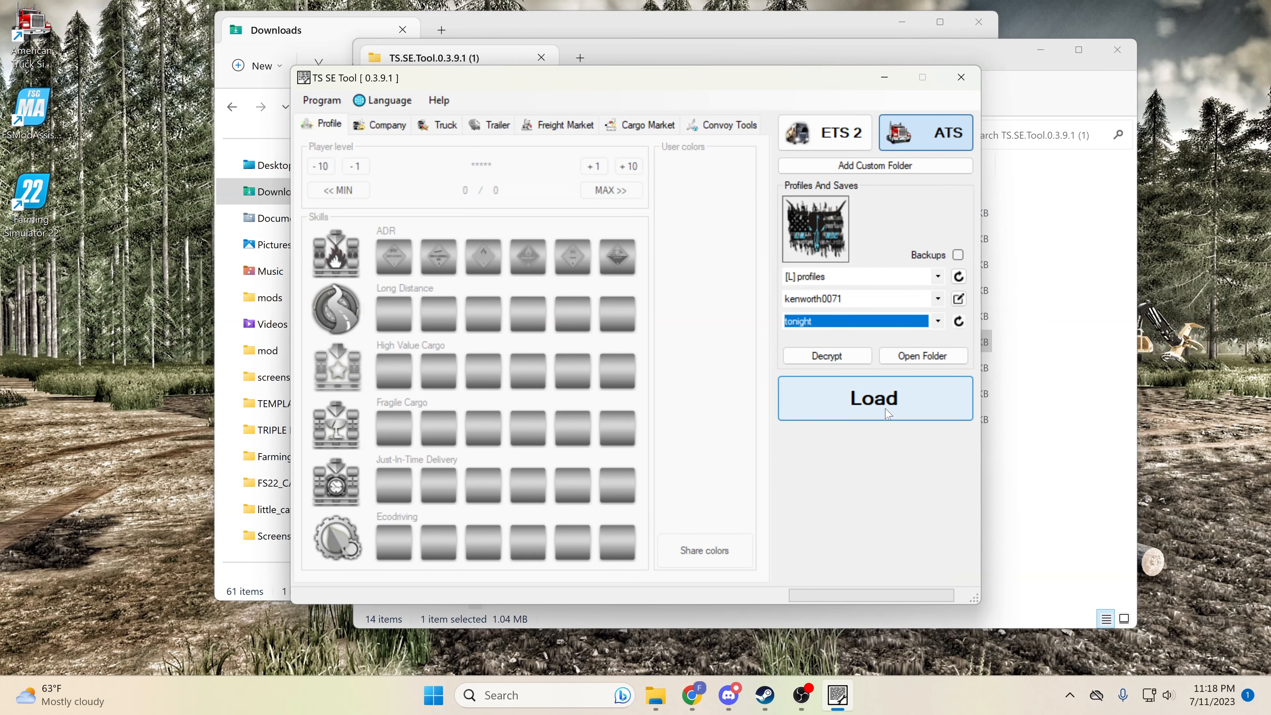
pyautogui.click(874, 398)
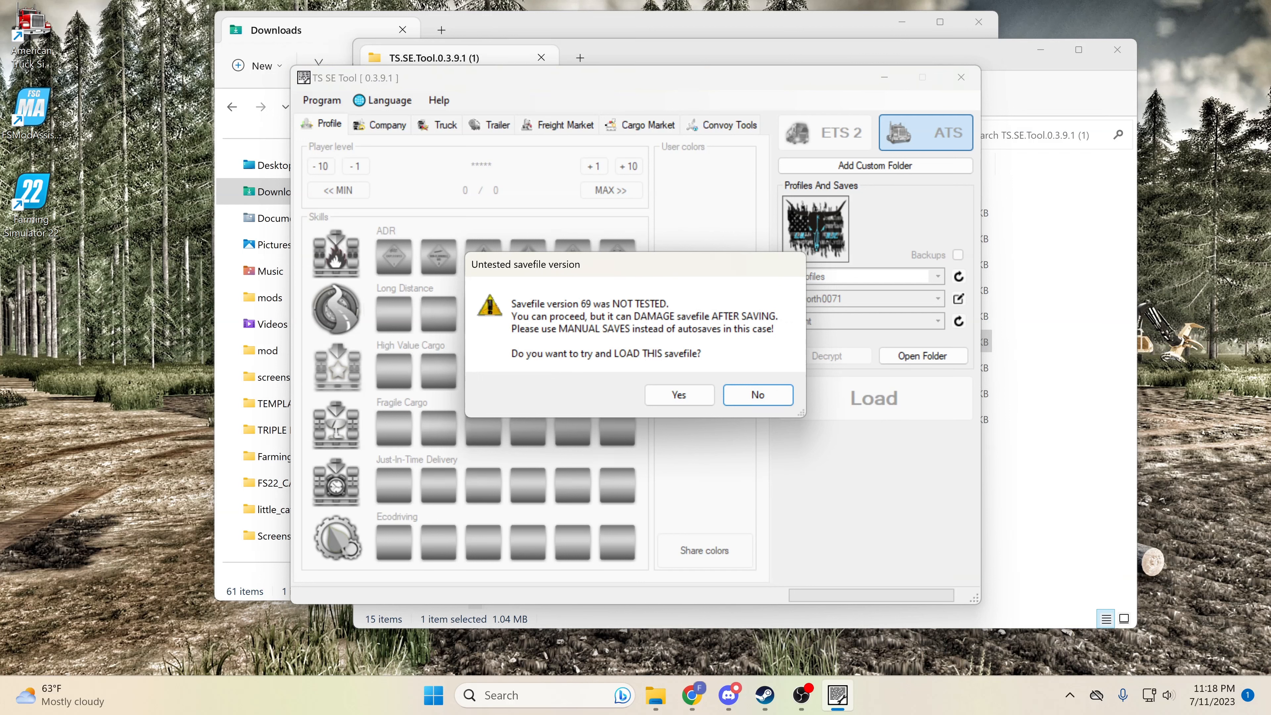
pyautogui.click(679, 395)
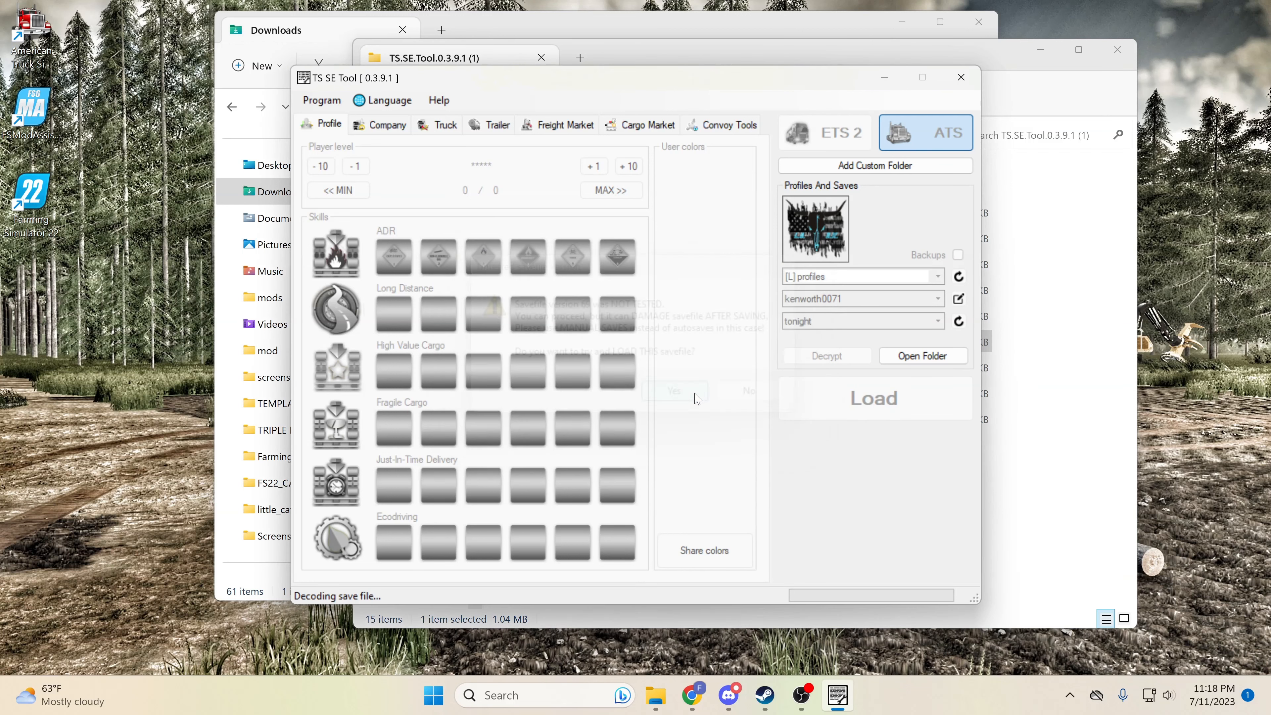
pyautogui.click(674, 391)
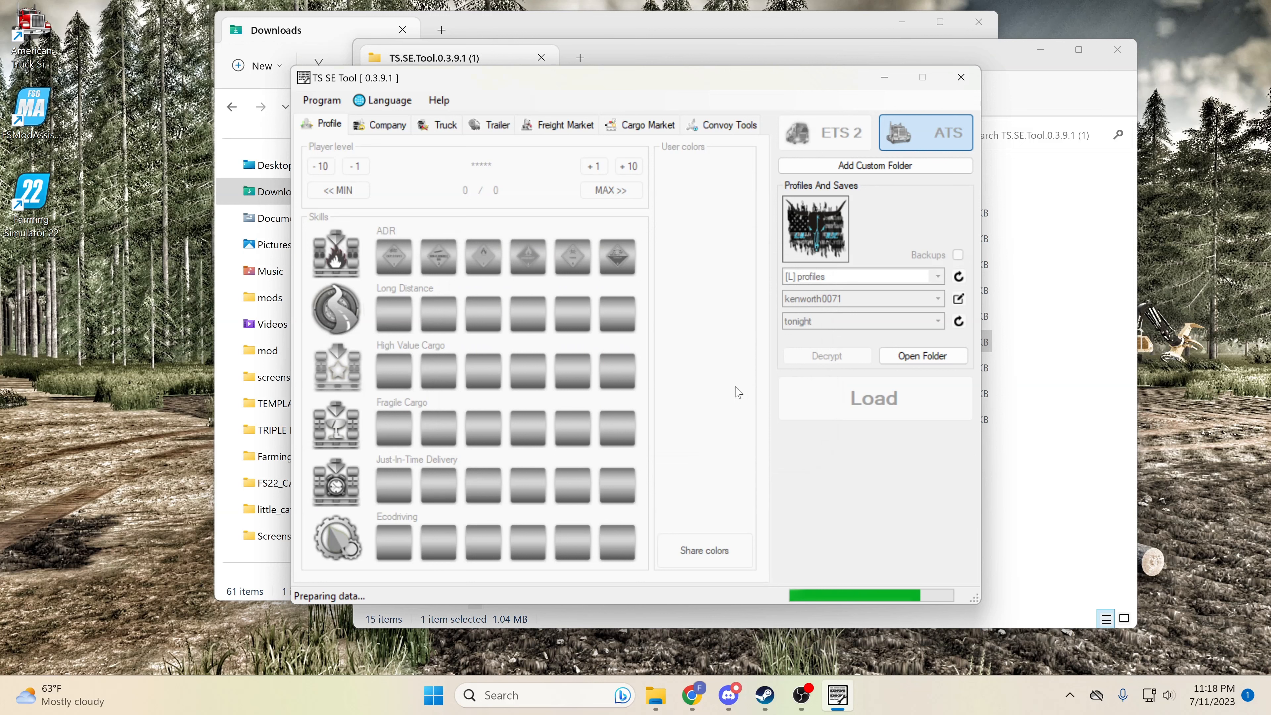
pyautogui.click(873, 398)
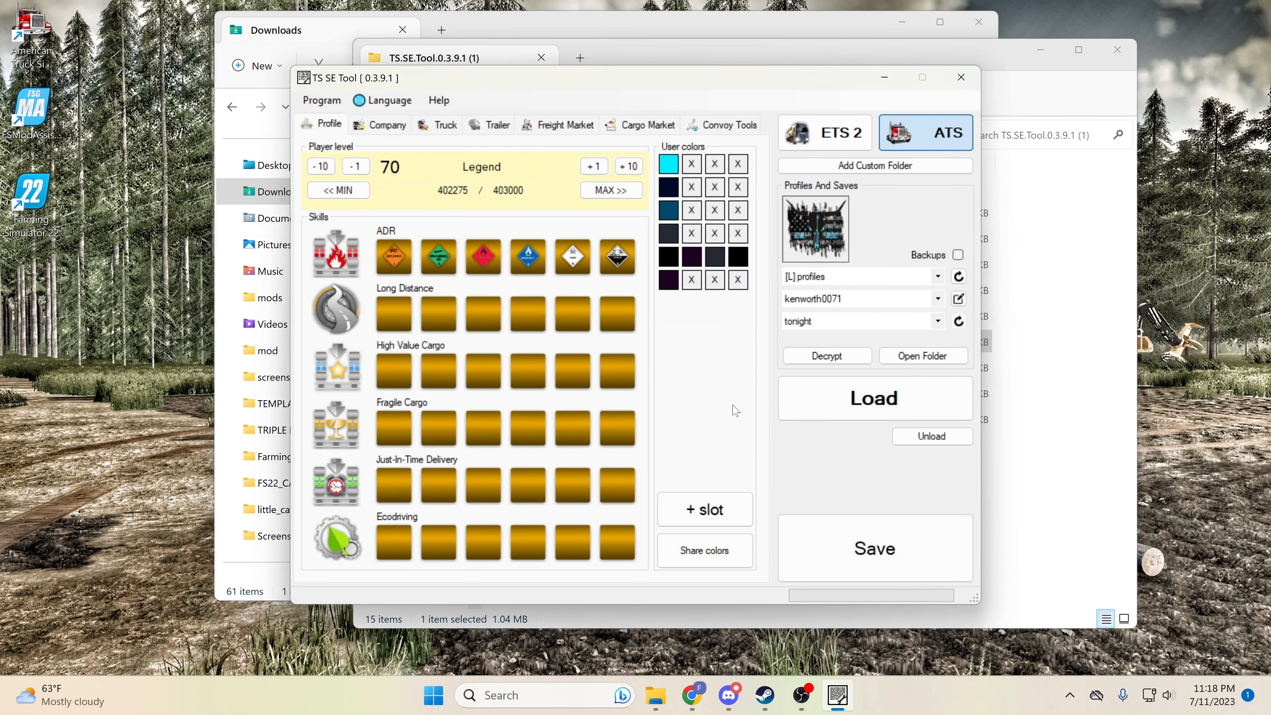
pyautogui.moveTo(483, 488)
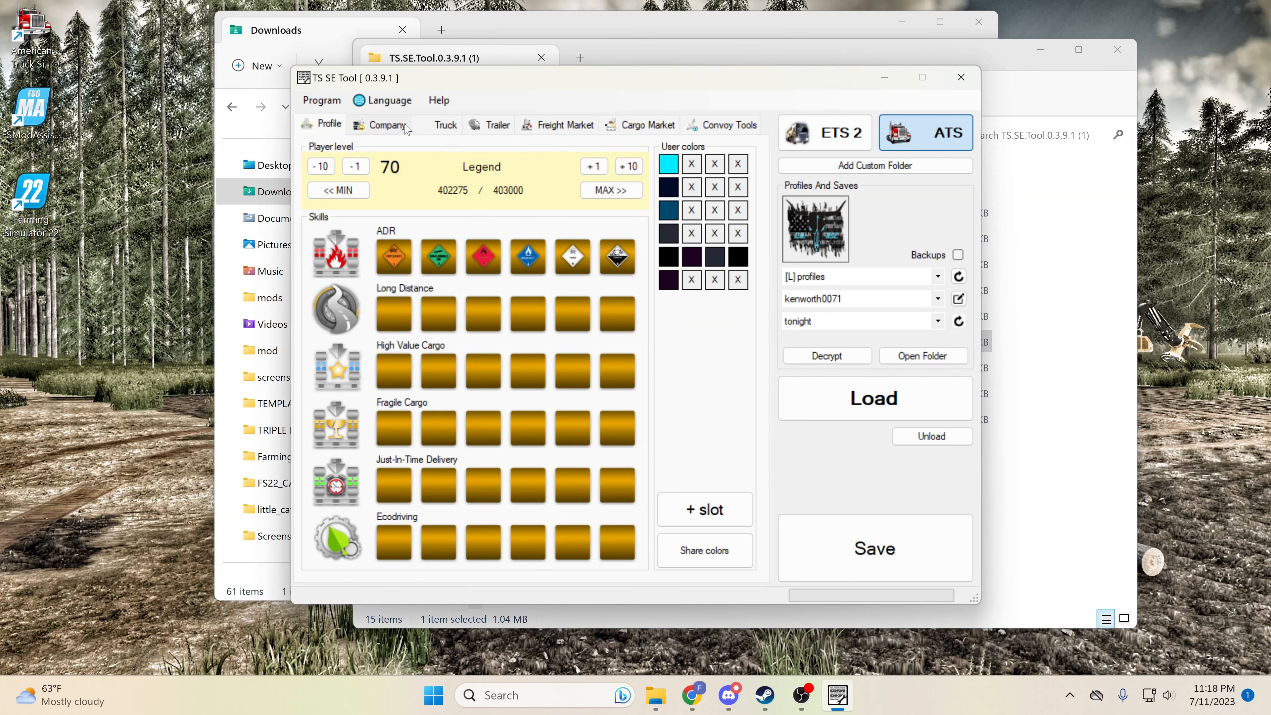
# - In Company, buy all 175 garages, upgrade them to large, and save the file
pyautogui.click(386, 124)
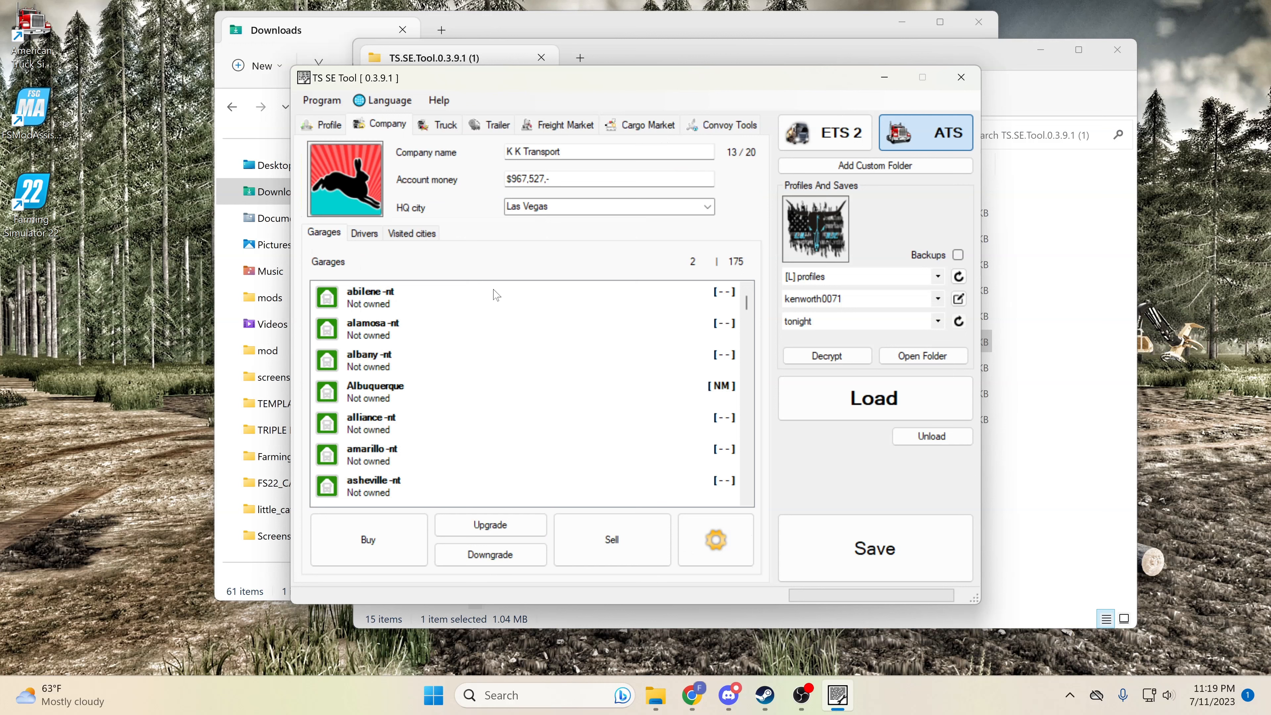
pyautogui.moveTo(501, 184)
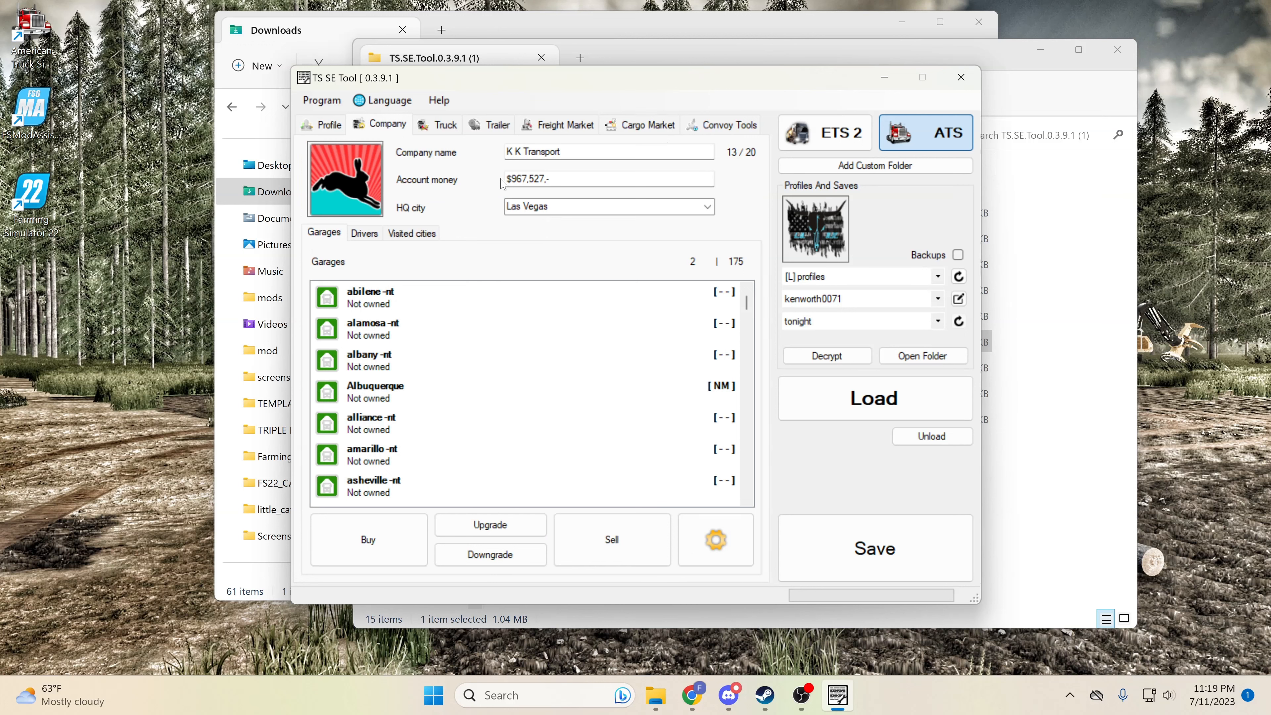
pyautogui.moveTo(384, 259)
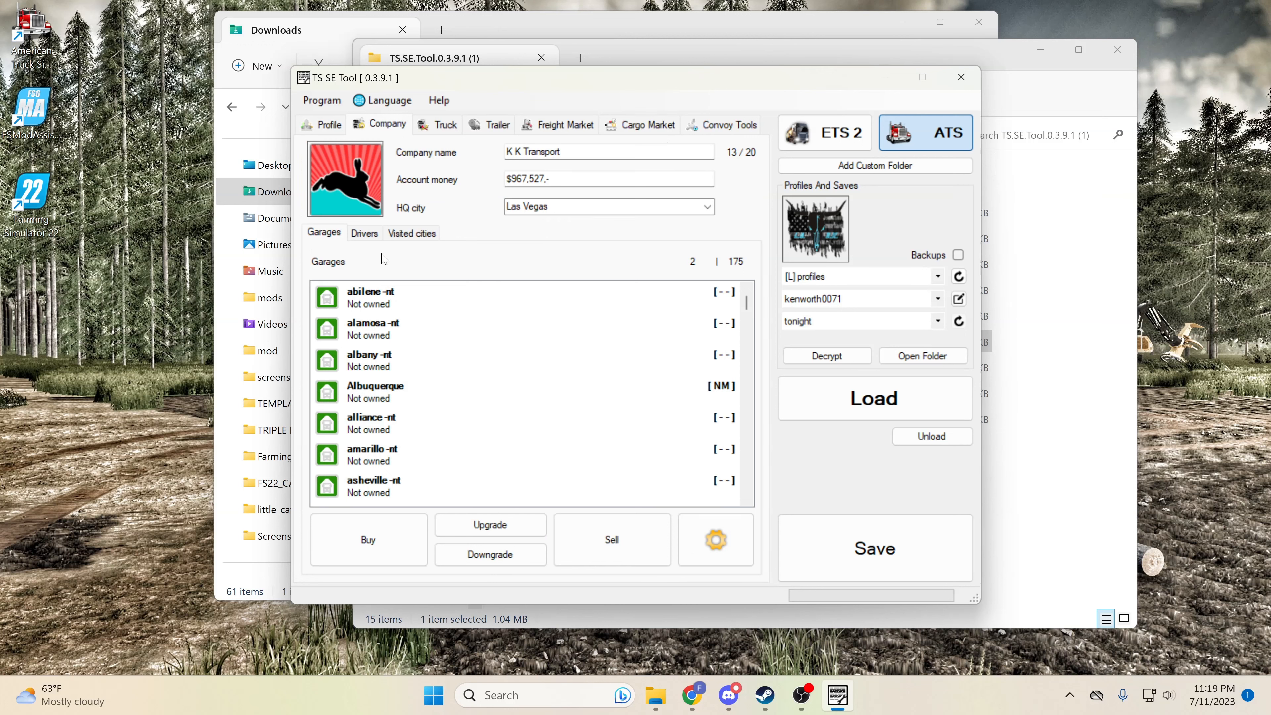
pyautogui.moveTo(412, 510)
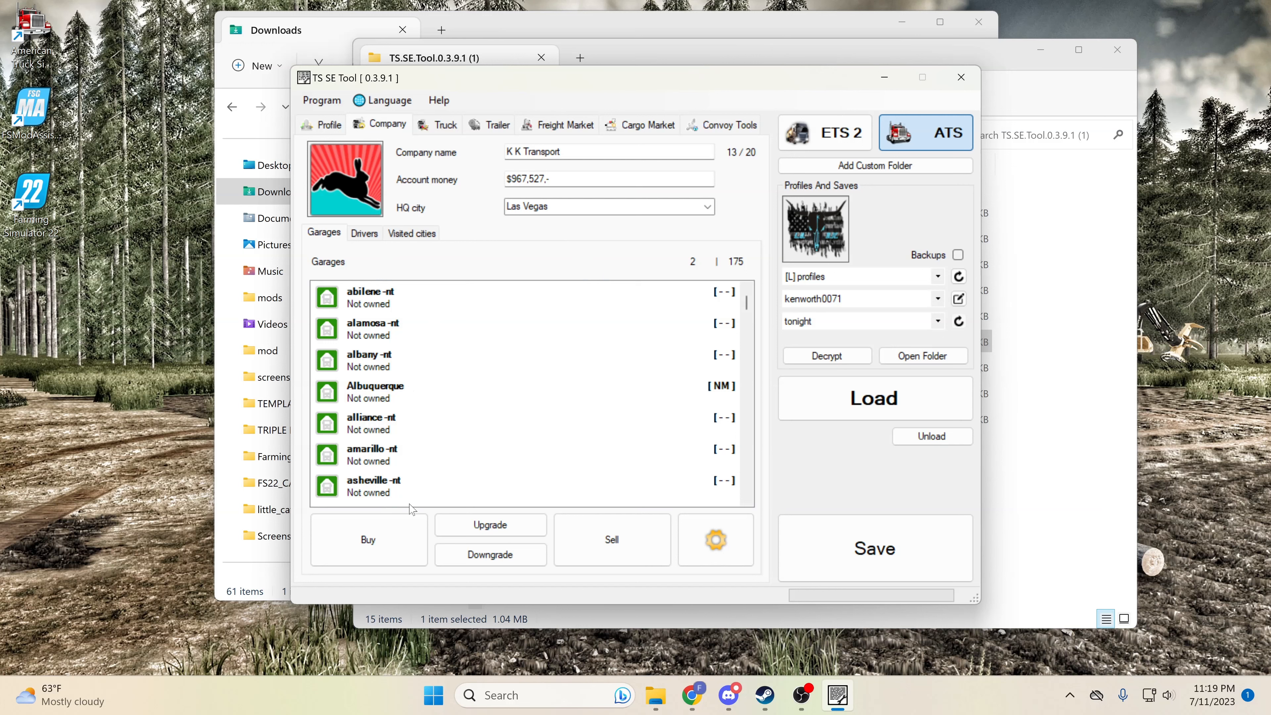
pyautogui.click(611, 539)
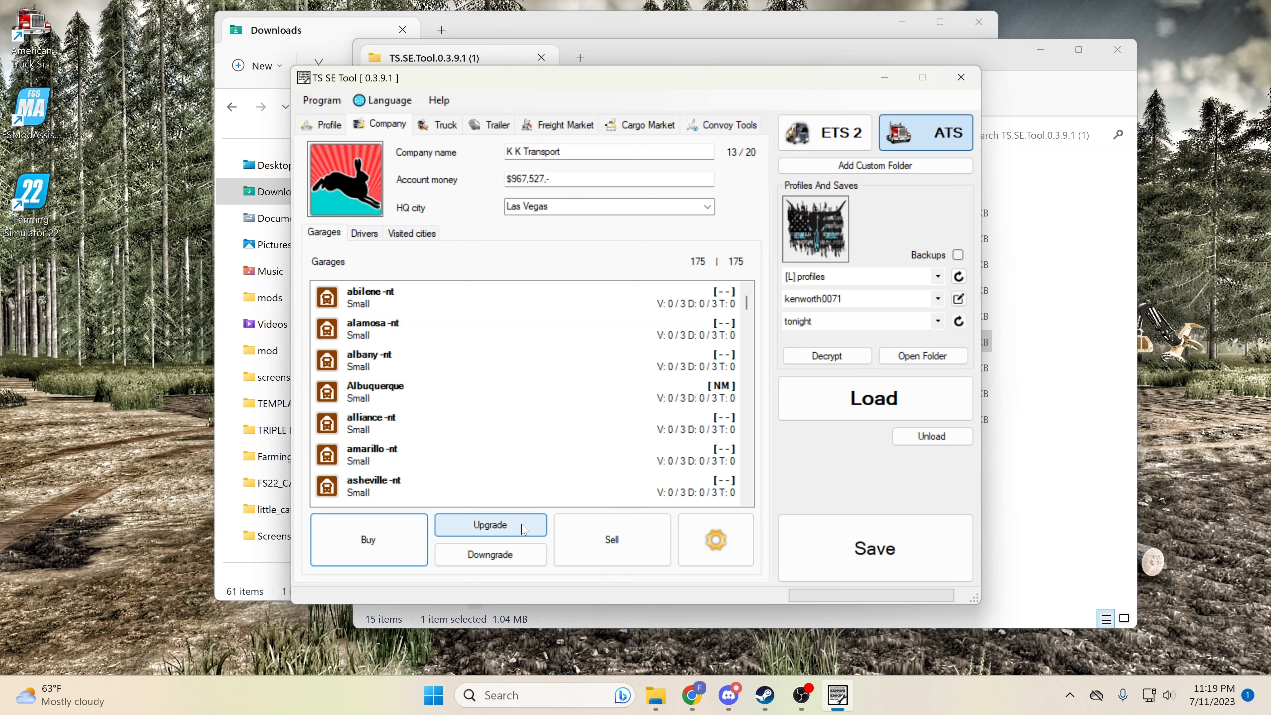
pyautogui.moveTo(497, 543)
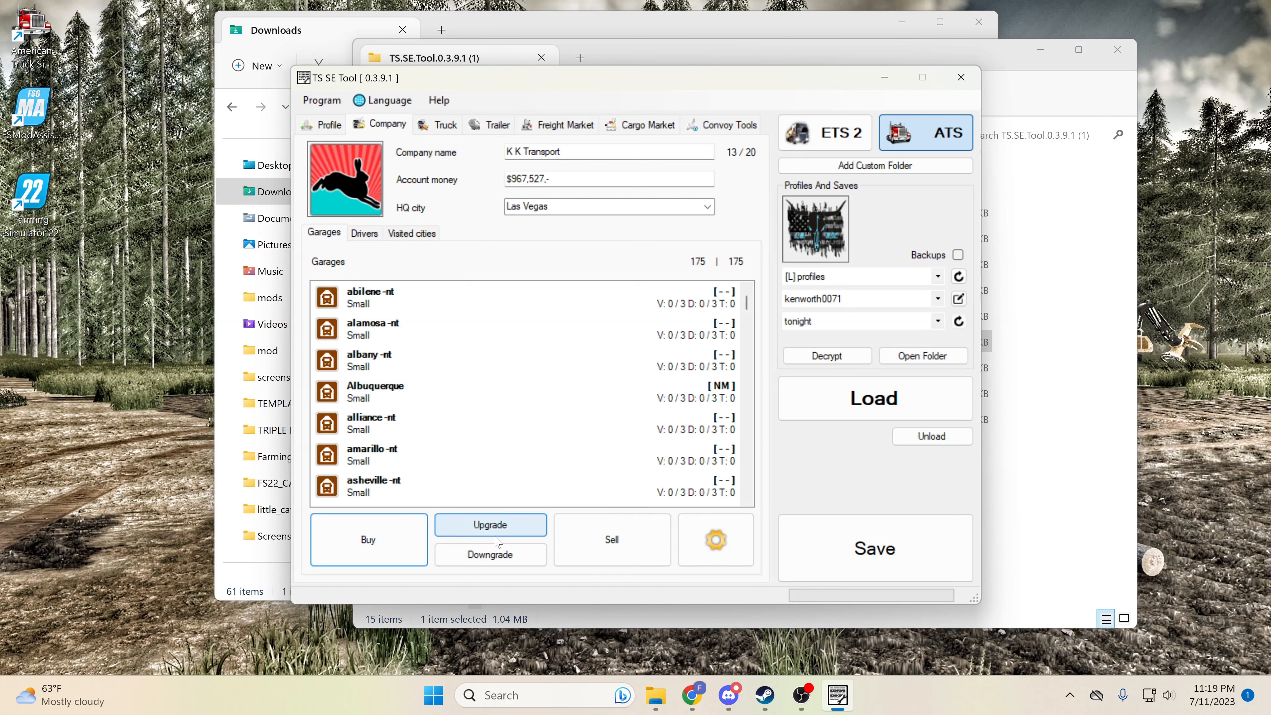
pyautogui.click(490, 524)
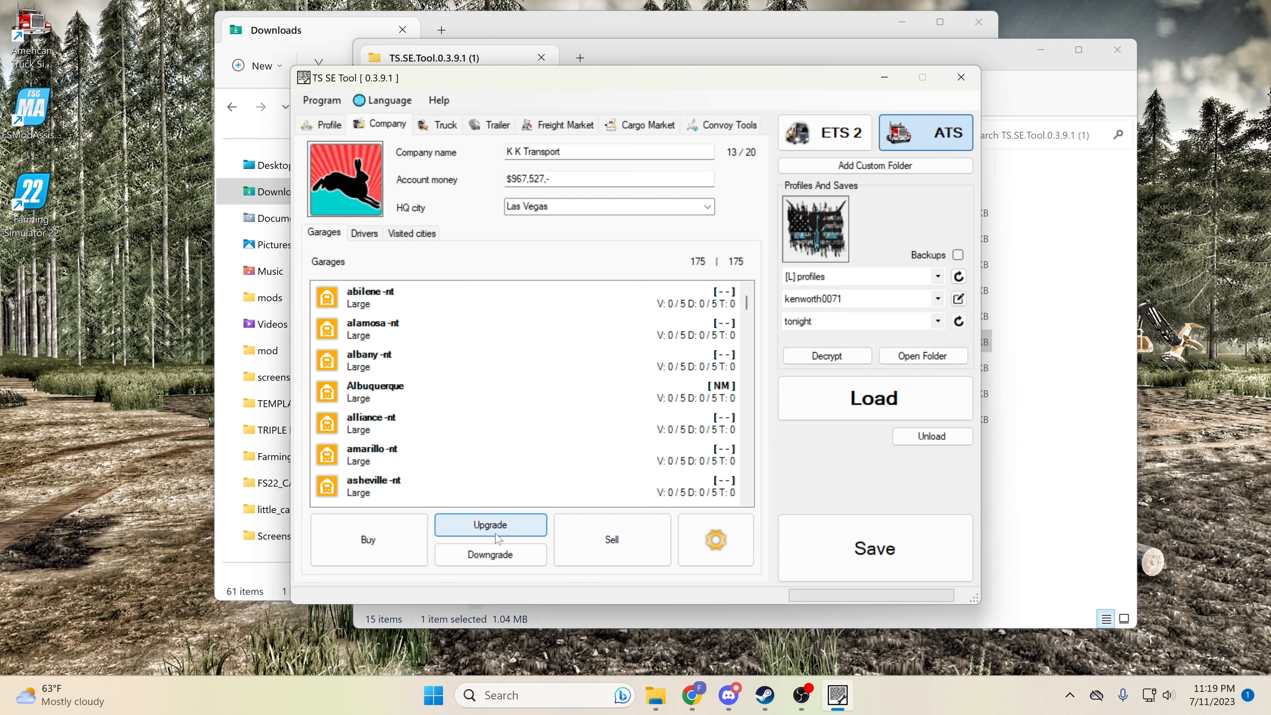
pyautogui.click(874, 548)
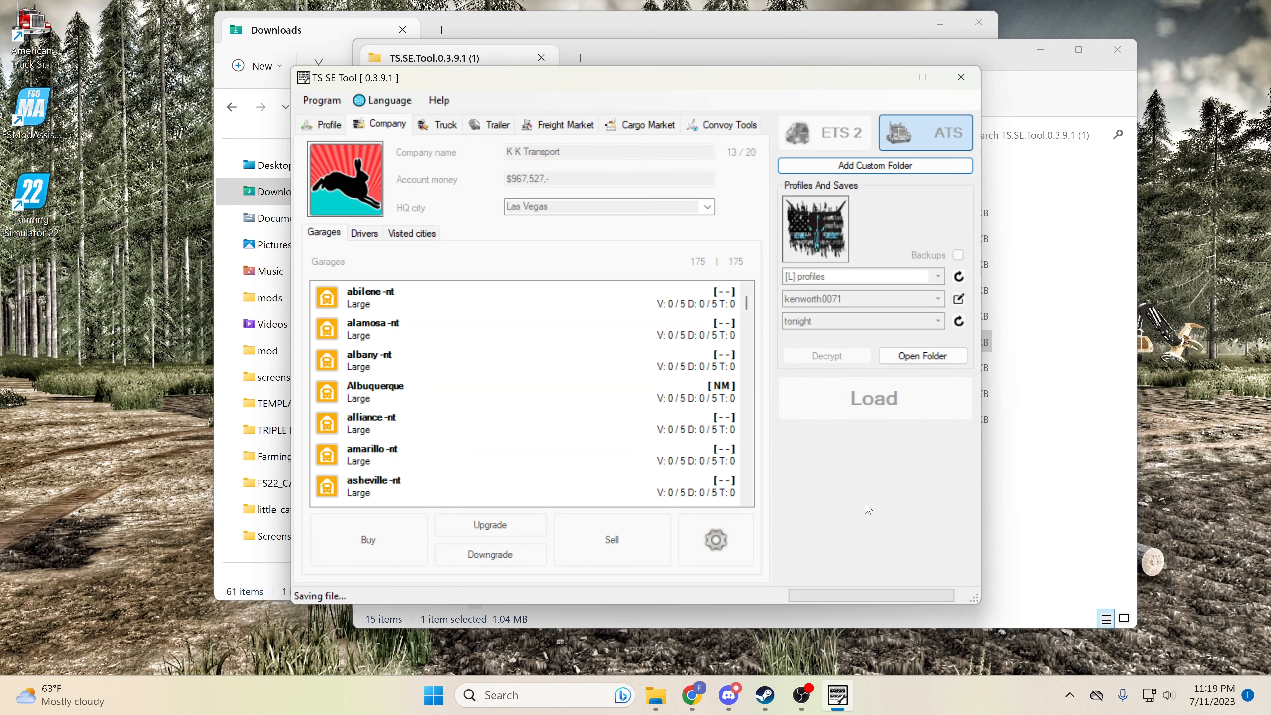
pyautogui.click(874, 398)
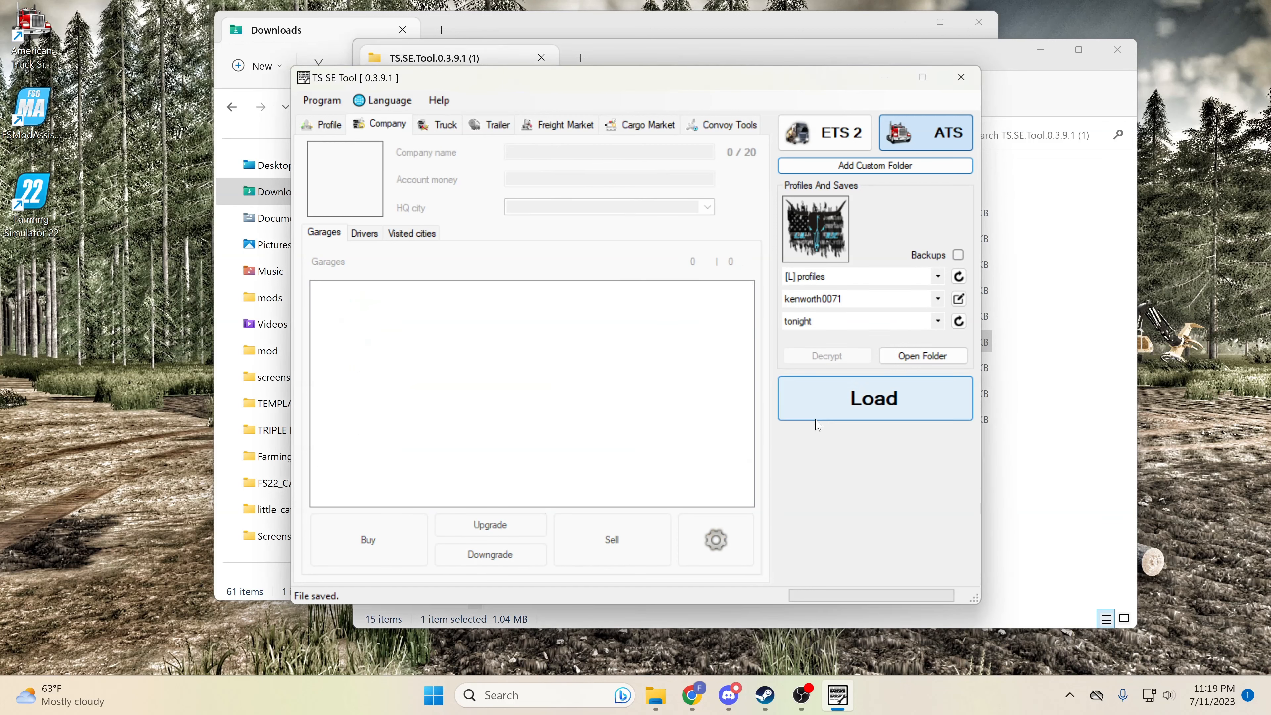
# - Reload the edited 'tonight' save past the untested version warning to confirm the garages
pyautogui.click(874, 397)
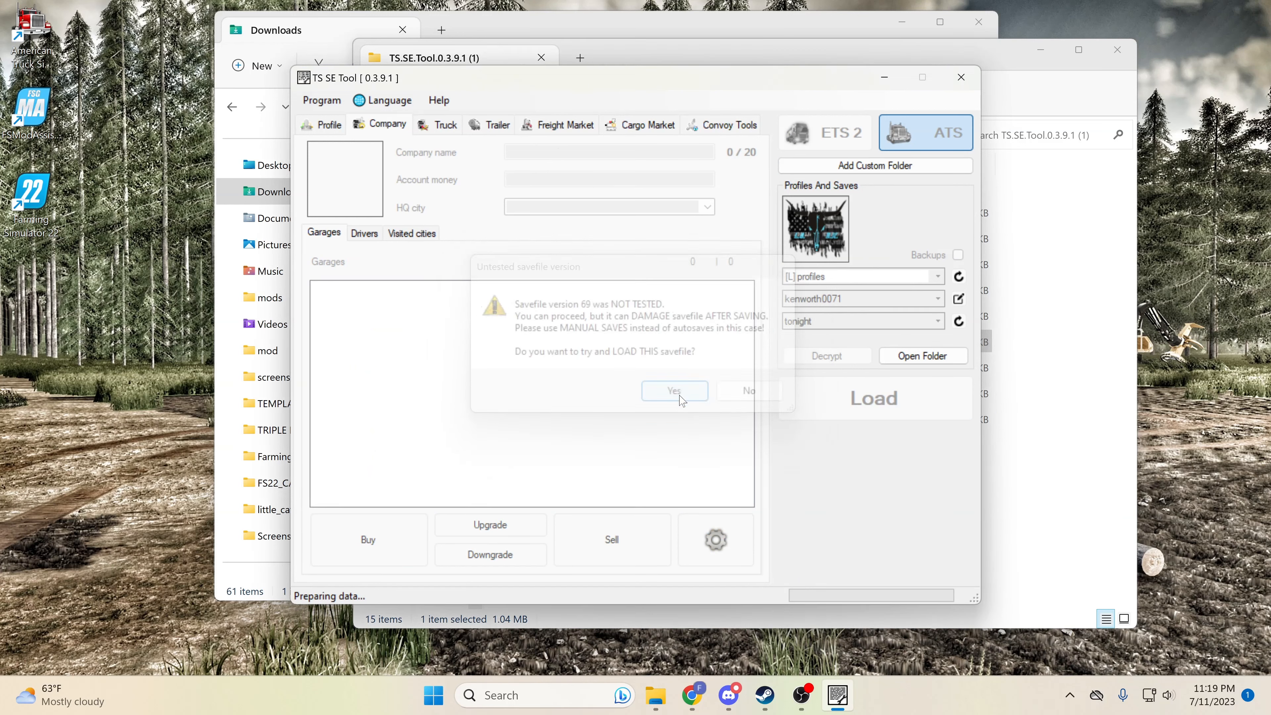
pyautogui.click(674, 390)
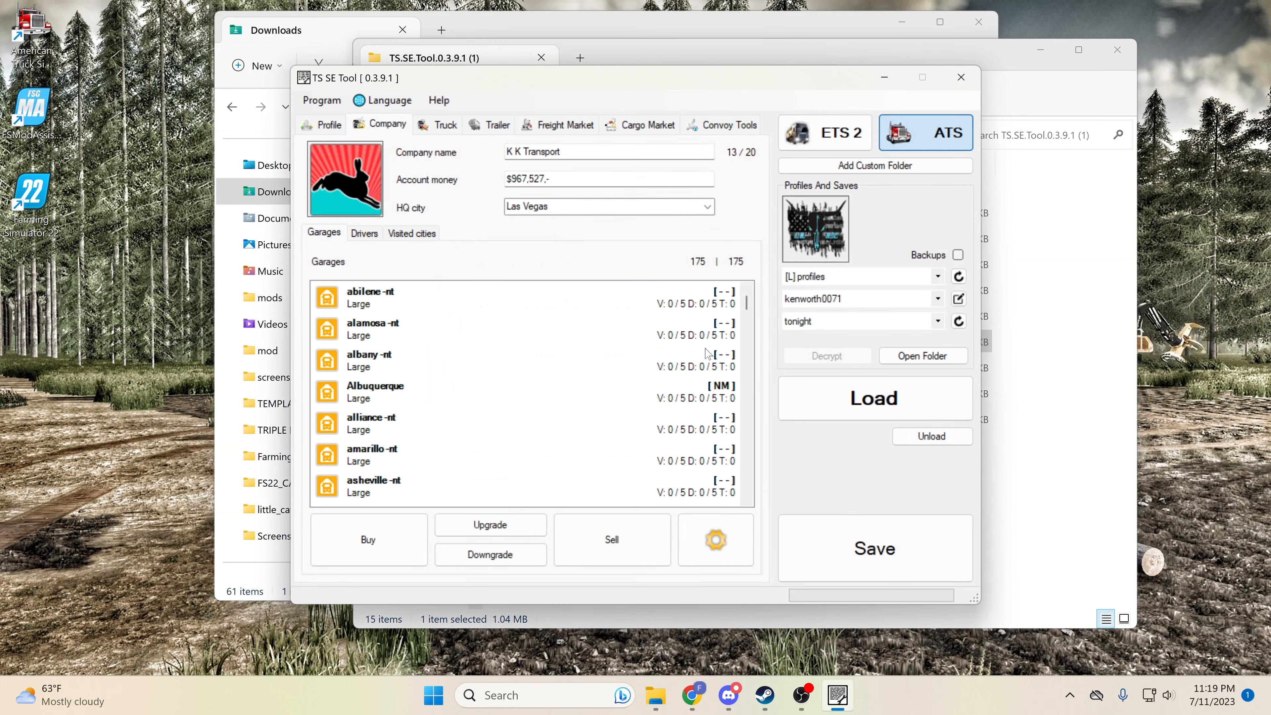
pyautogui.moveTo(429, 144)
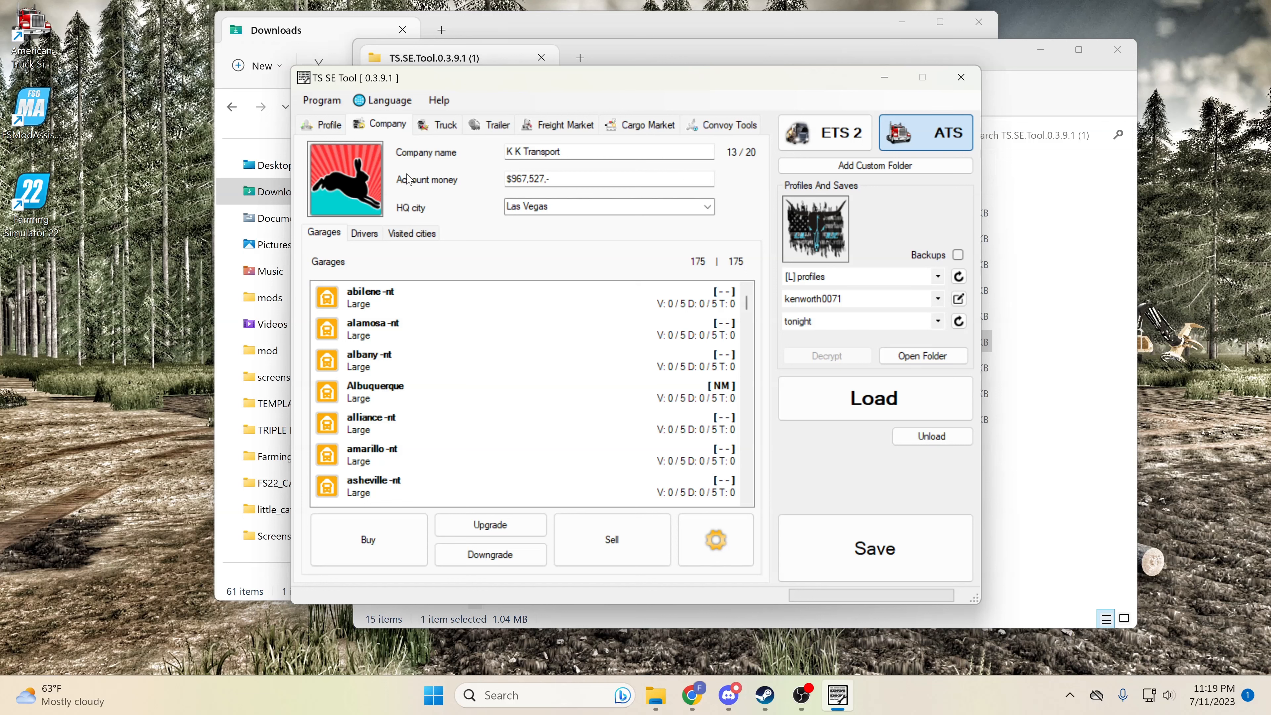
# - Mark all 355 cities as visited, save the file, and glance at the Trailer and Truck details
pyautogui.click(412, 232)
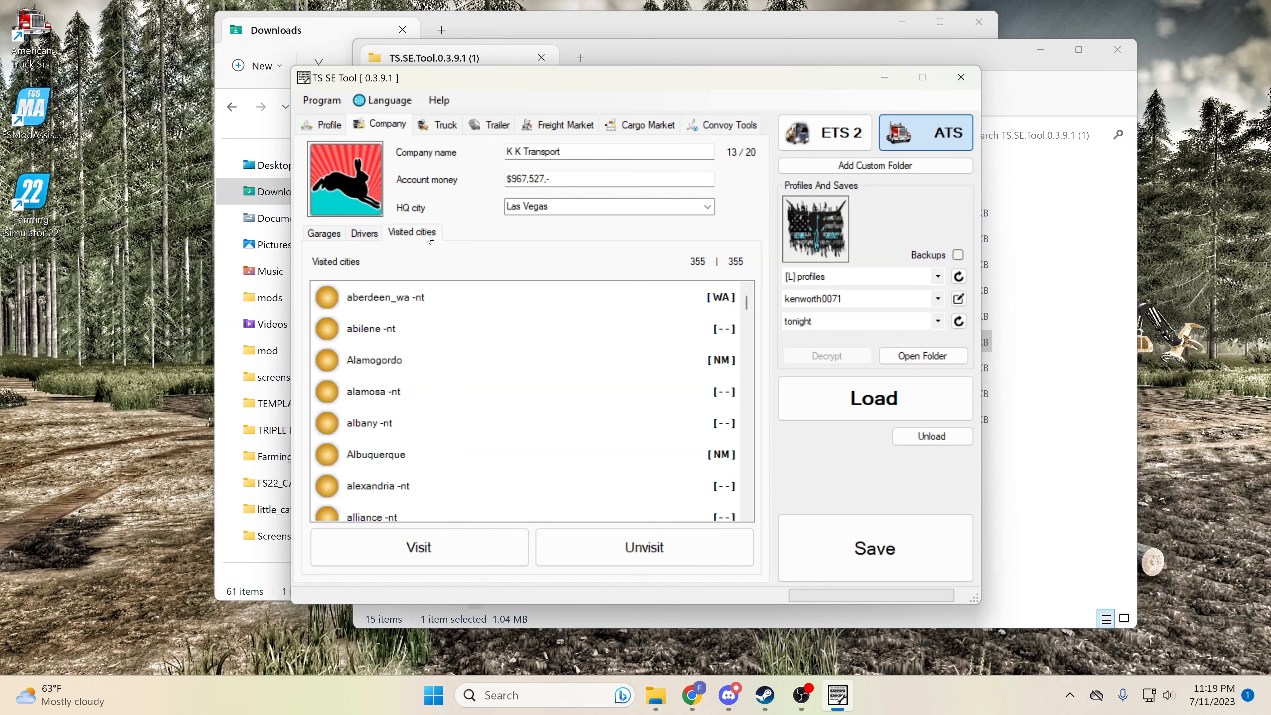
pyautogui.moveTo(644, 547)
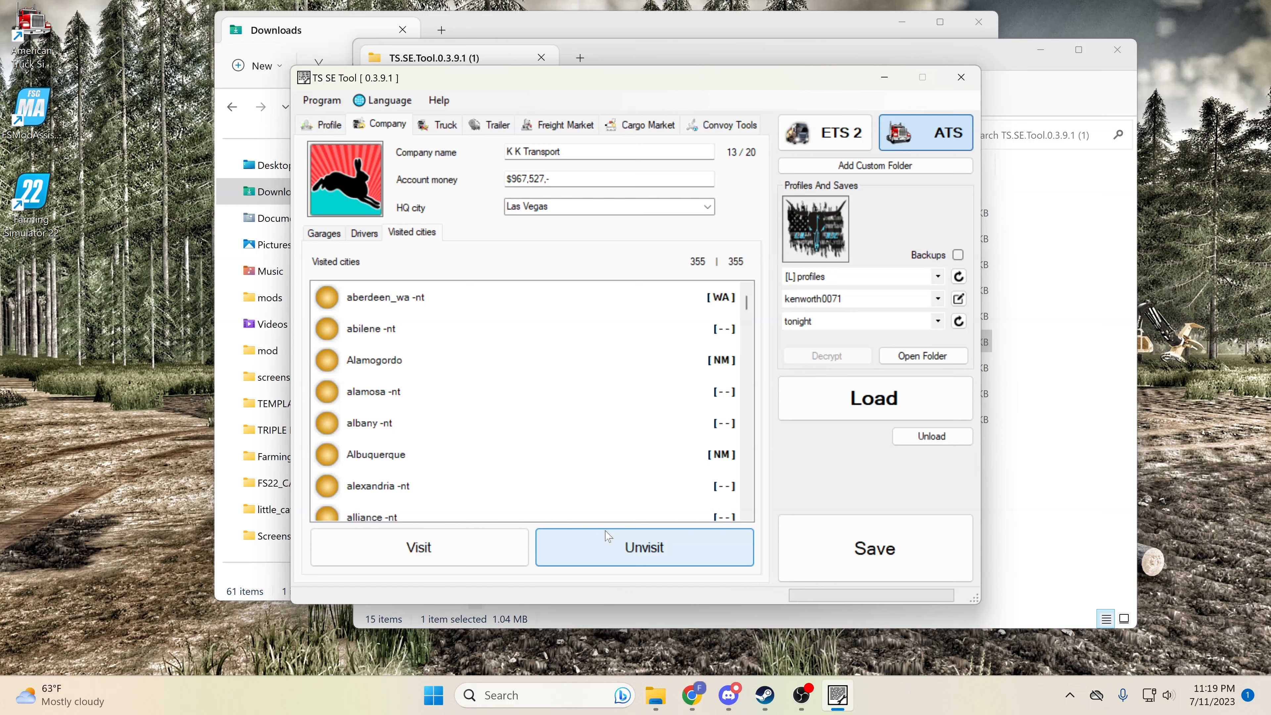
pyautogui.click(644, 548)
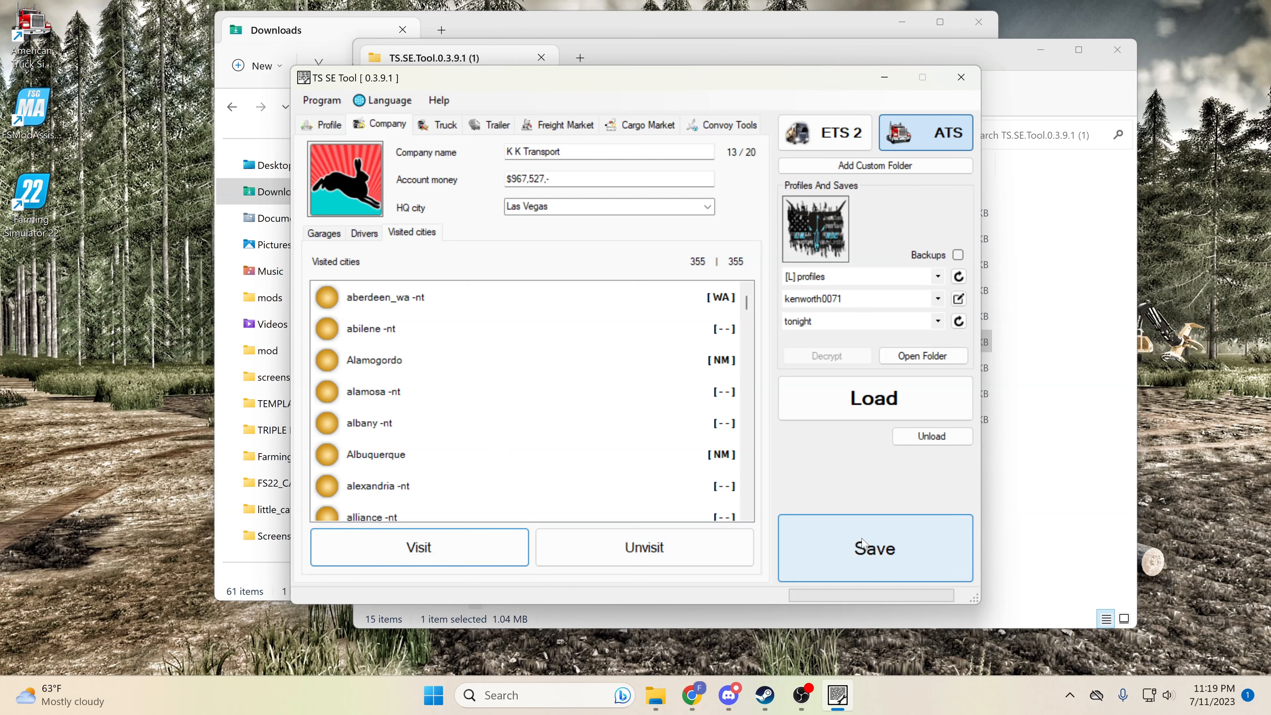
pyautogui.click(874, 548)
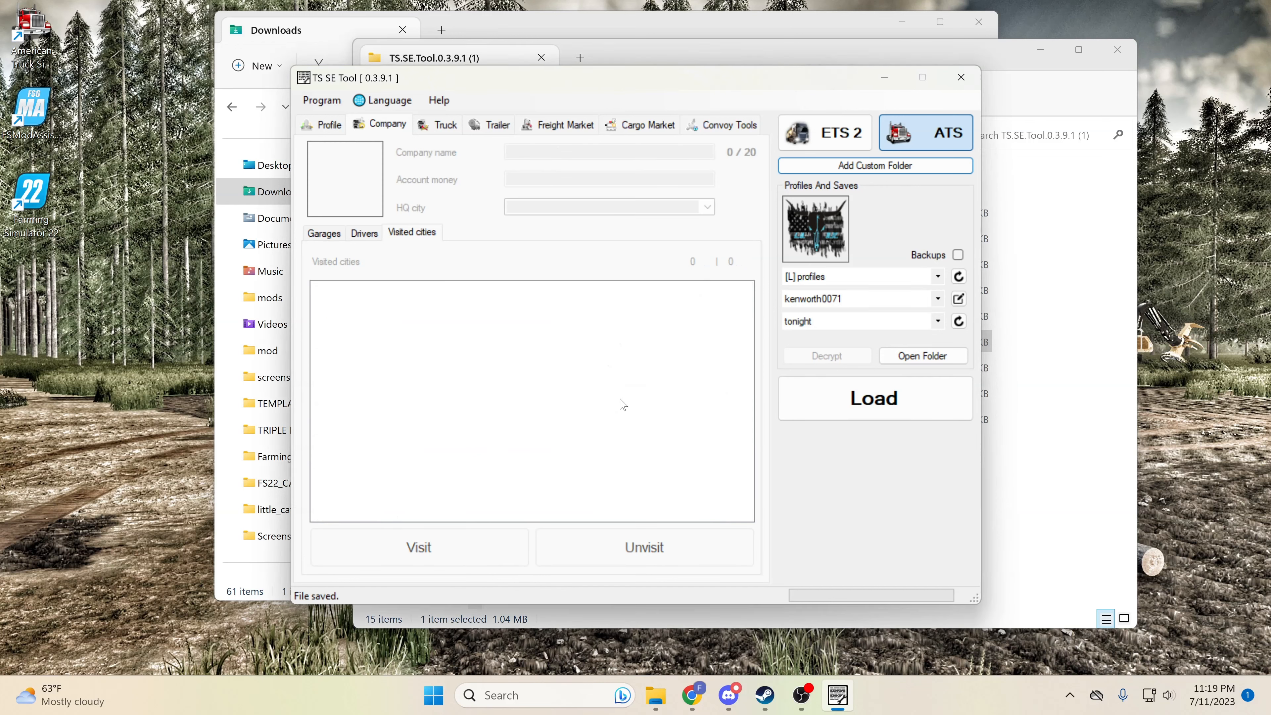
pyautogui.moveTo(611, 184)
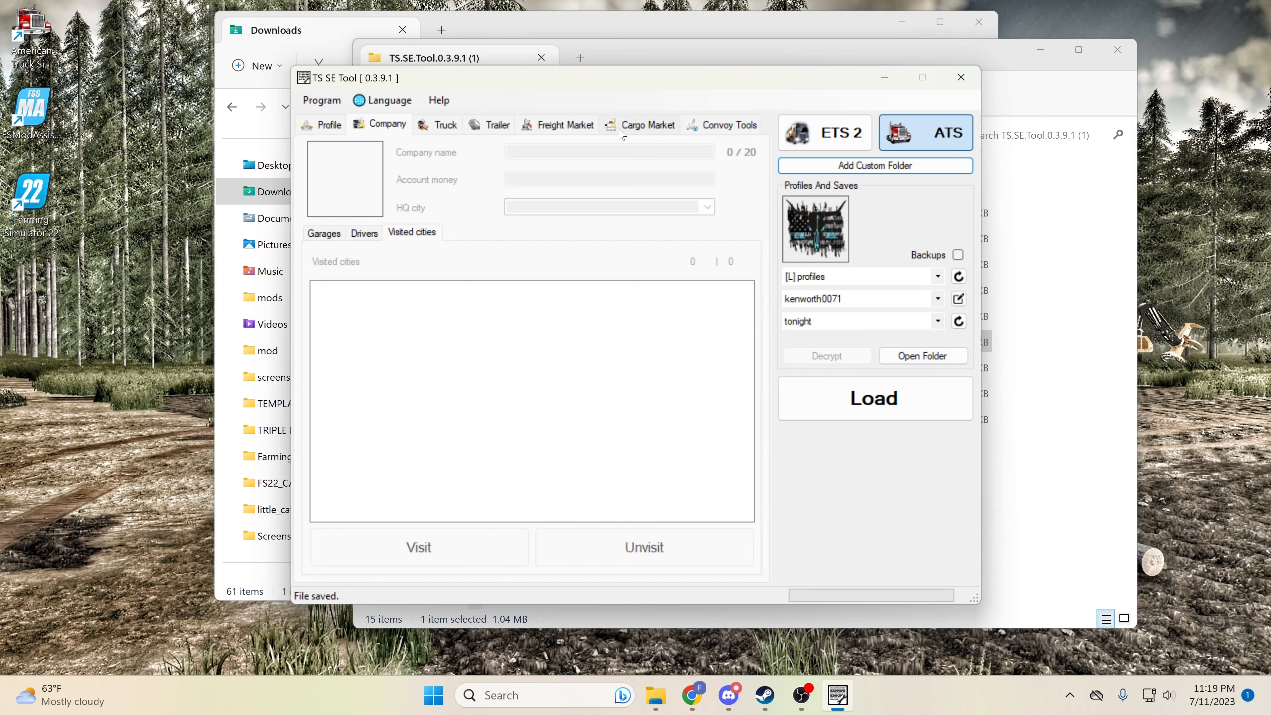
pyautogui.click(497, 125)
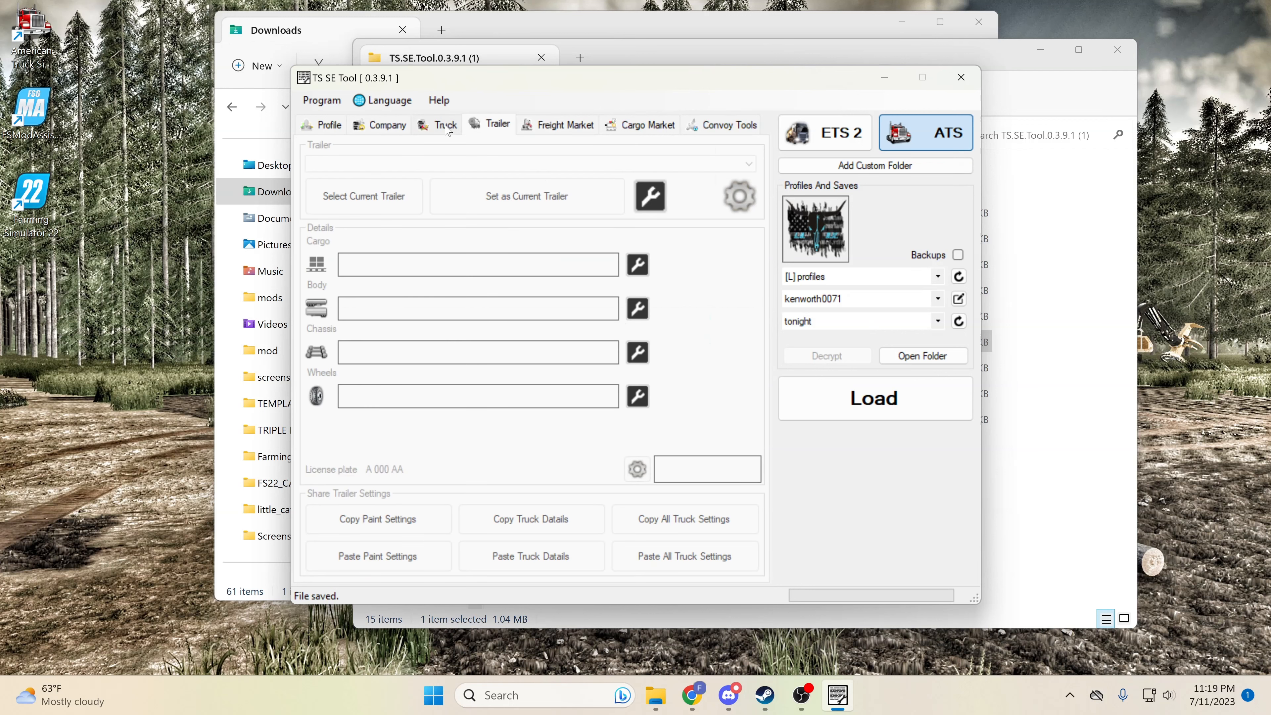
pyautogui.click(445, 125)
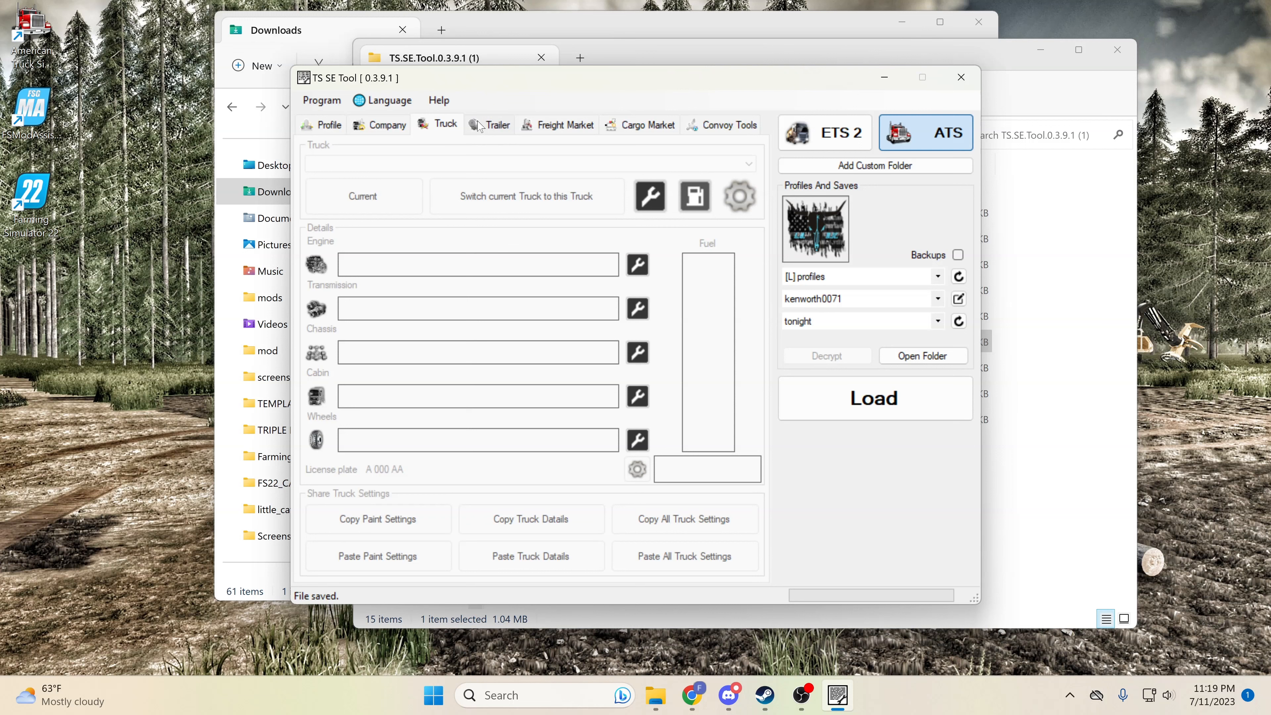
pyautogui.moveTo(503, 210)
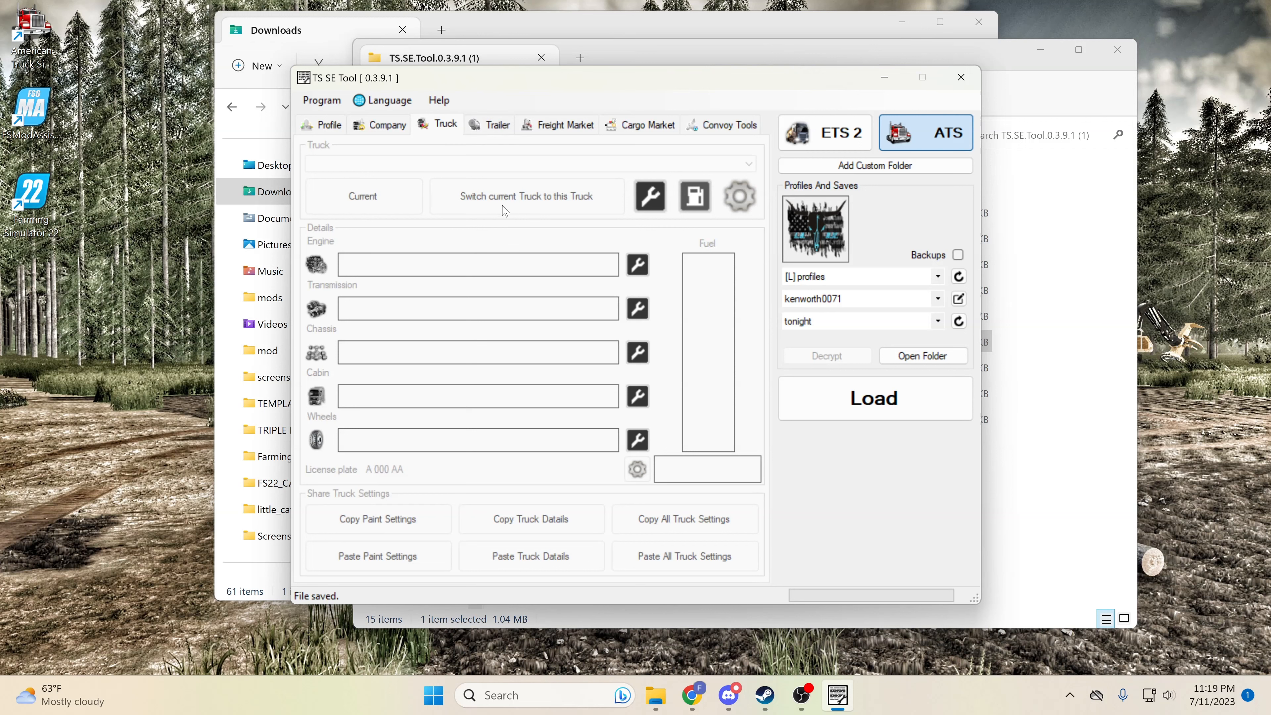
# - Reload the edited tonight save, confirming the untested-version warning, and review the Truck tab
pyautogui.click(874, 398)
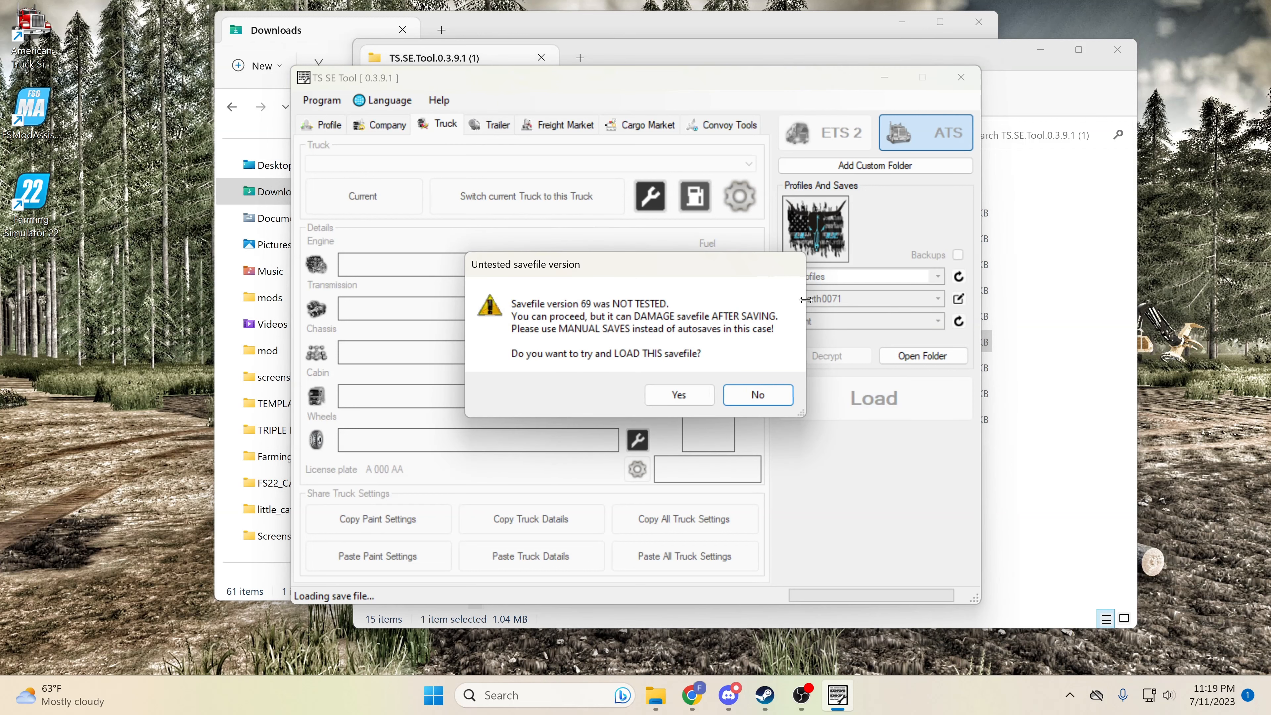
pyautogui.click(679, 395)
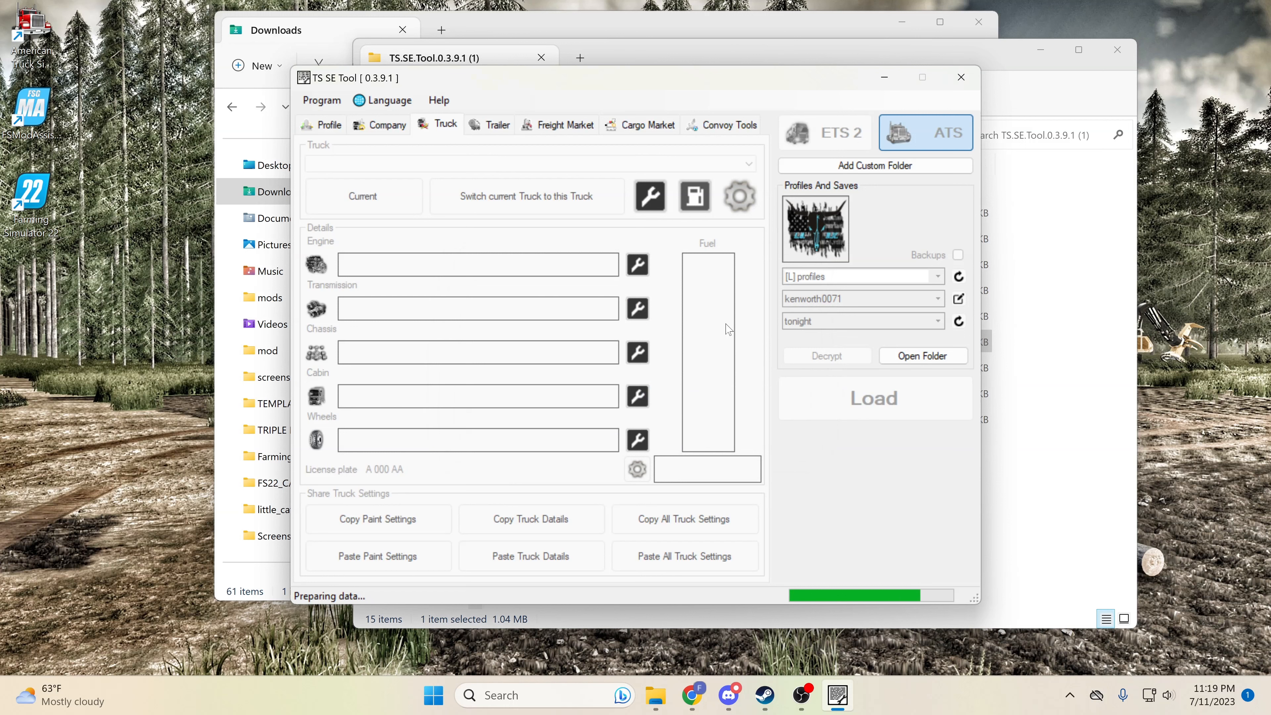
pyautogui.click(874, 398)
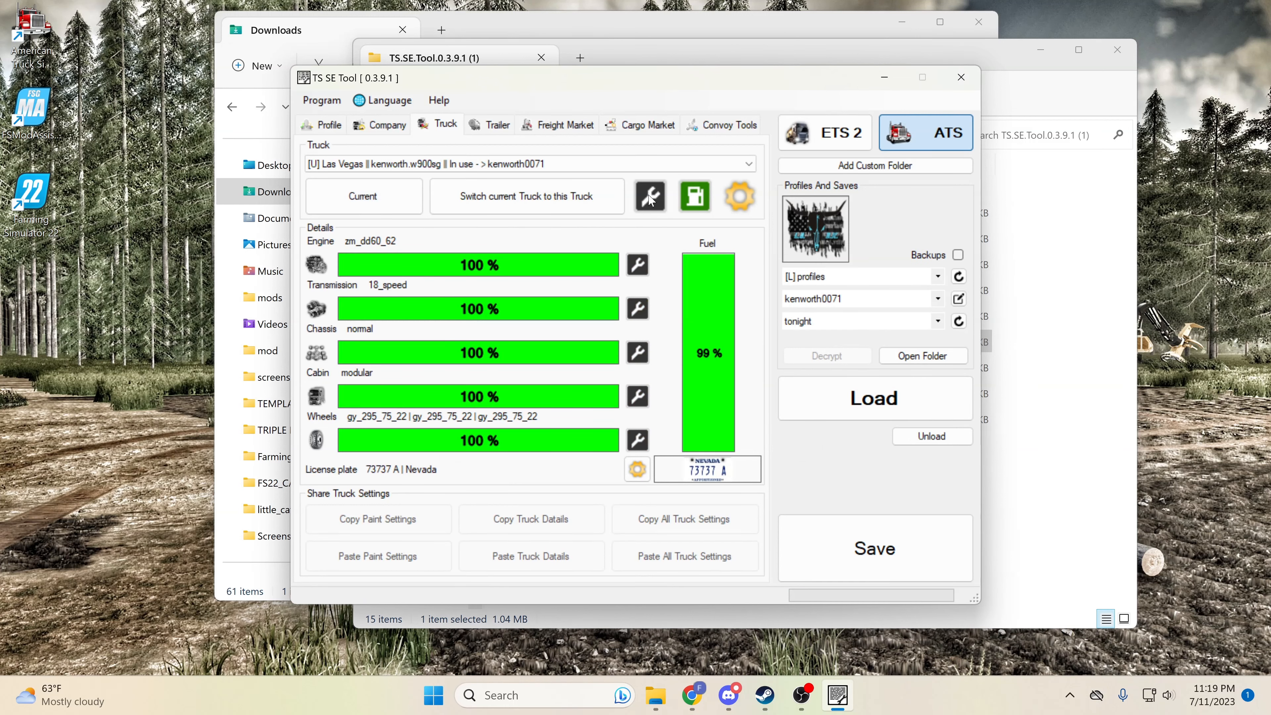
pyautogui.moveTo(693, 383)
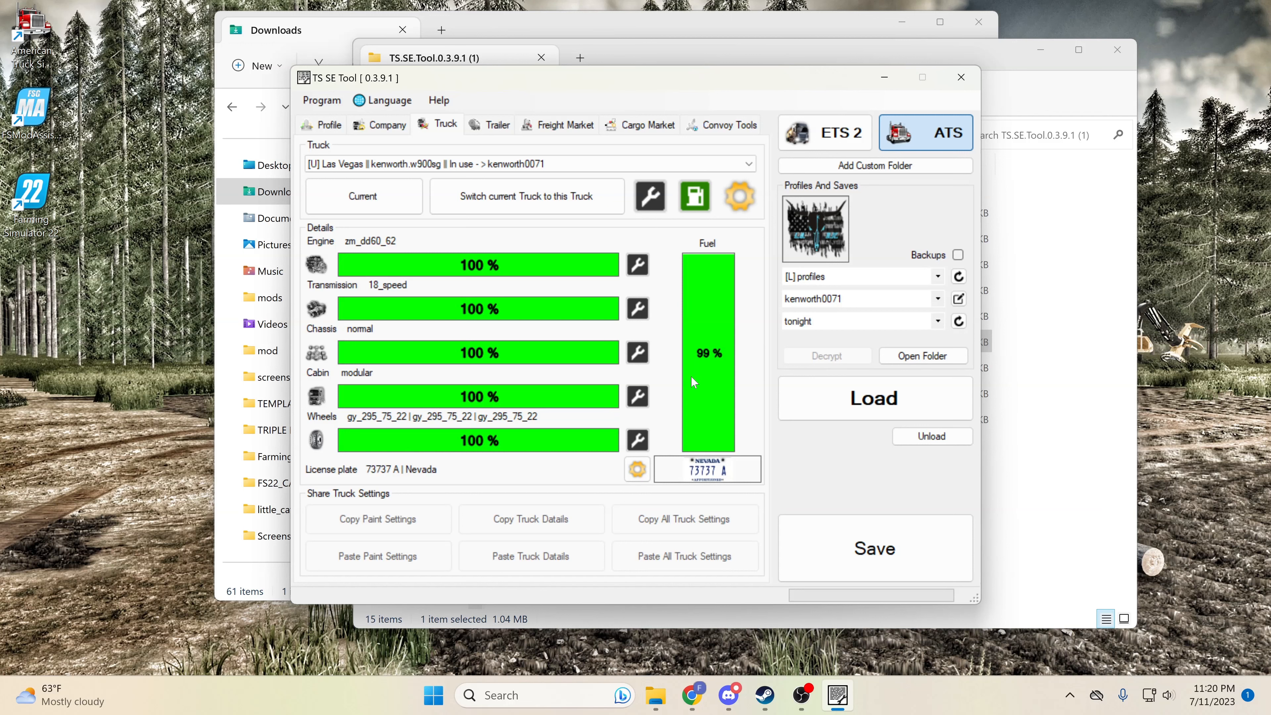
pyautogui.moveTo(732, 397)
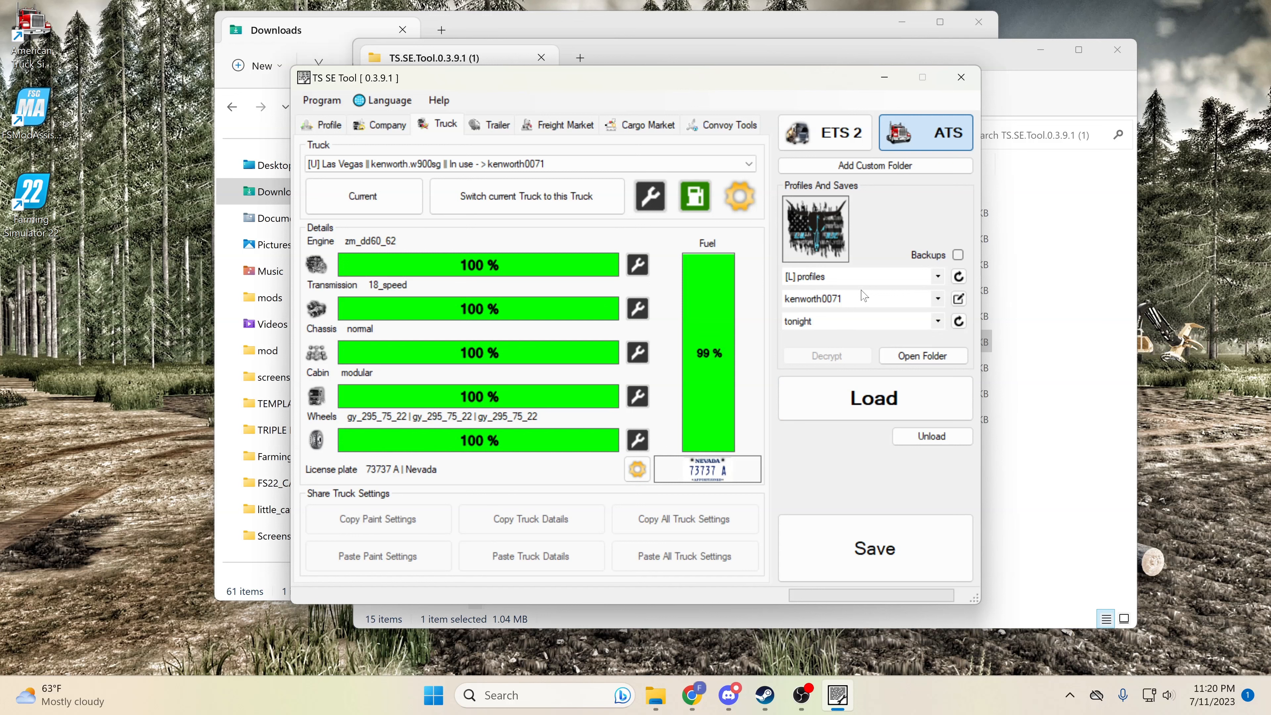
# - Save the file again, dismiss the confirmation, and launch American Truck Simulator through Steam
pyautogui.click(874, 548)
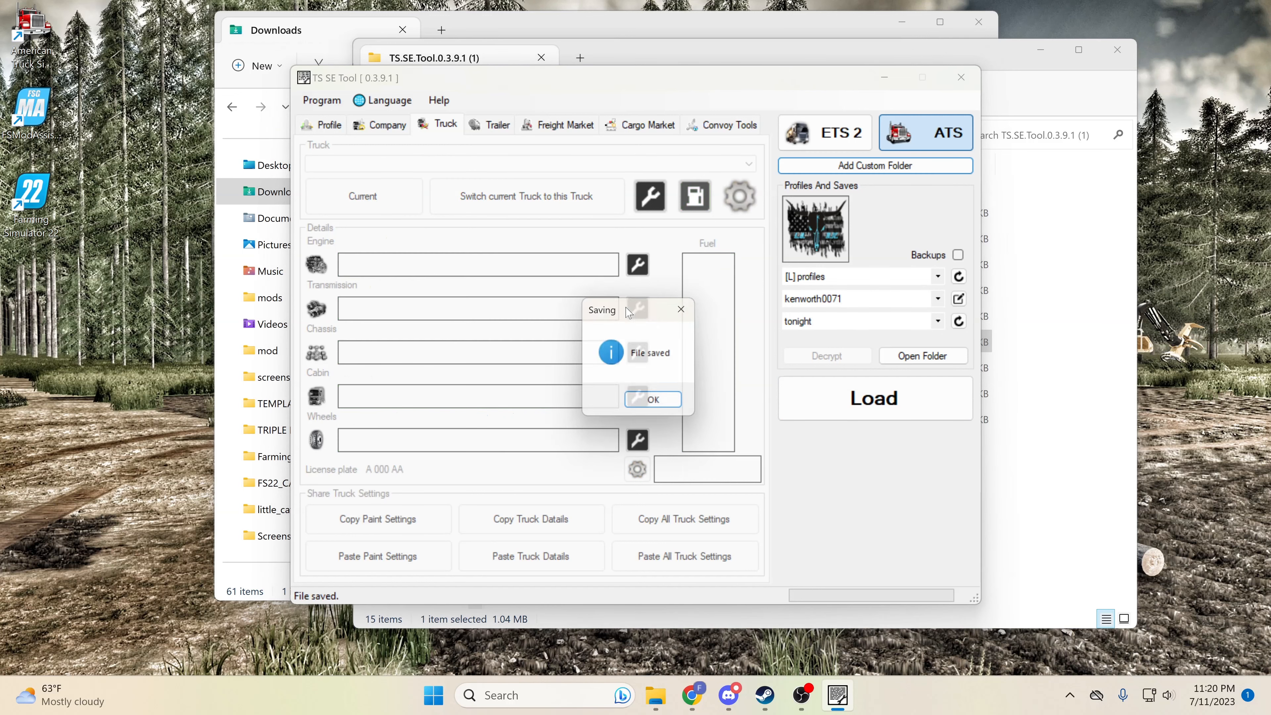
pyautogui.click(653, 398)
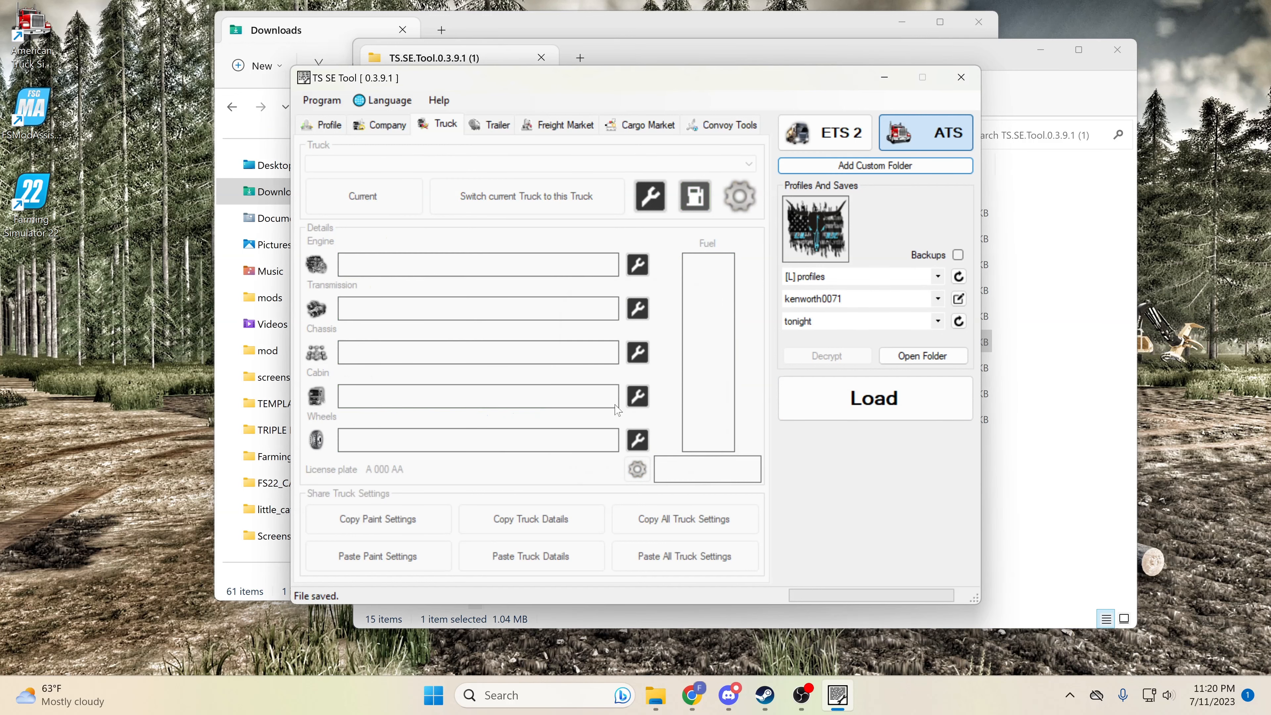
pyautogui.click(874, 398)
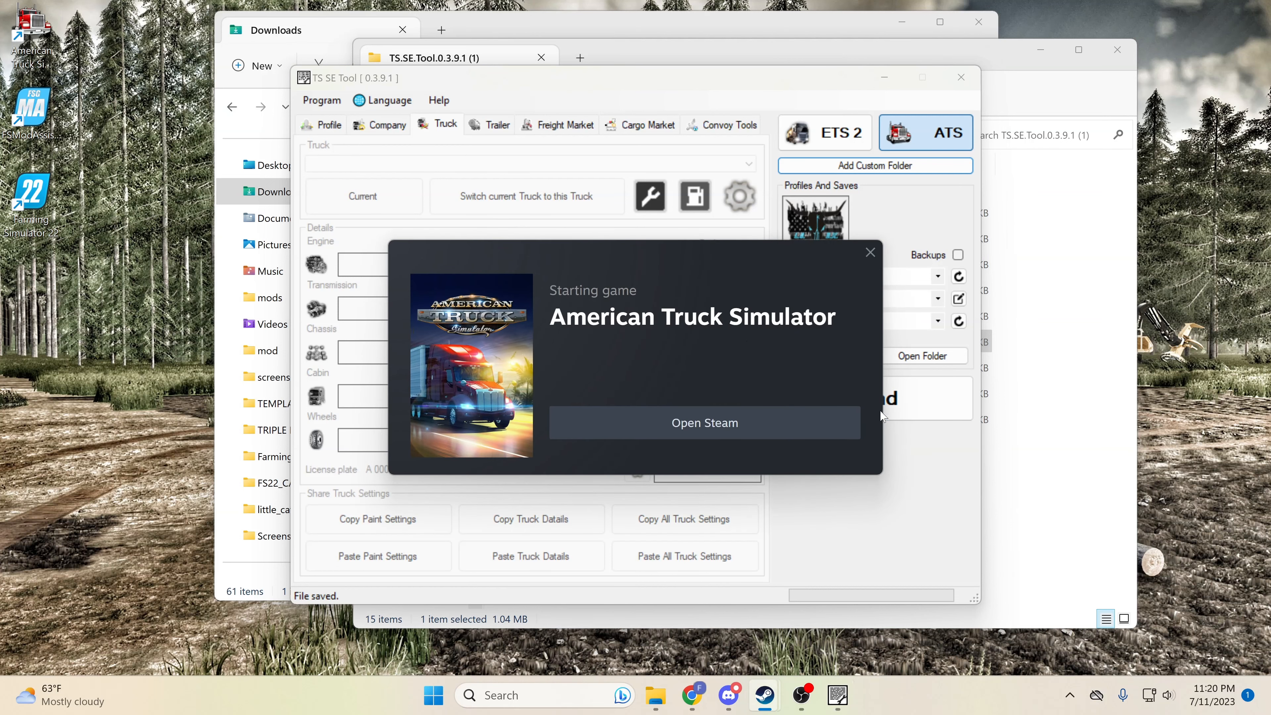
pyautogui.click(704, 422)
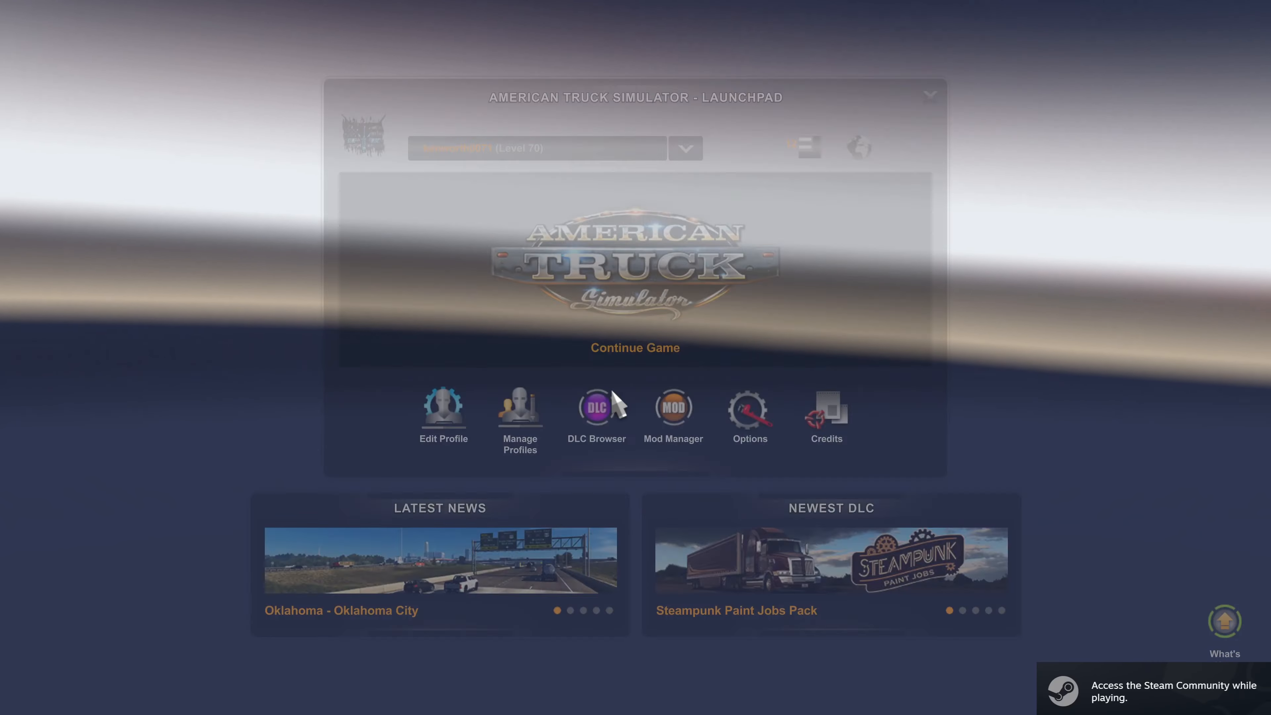